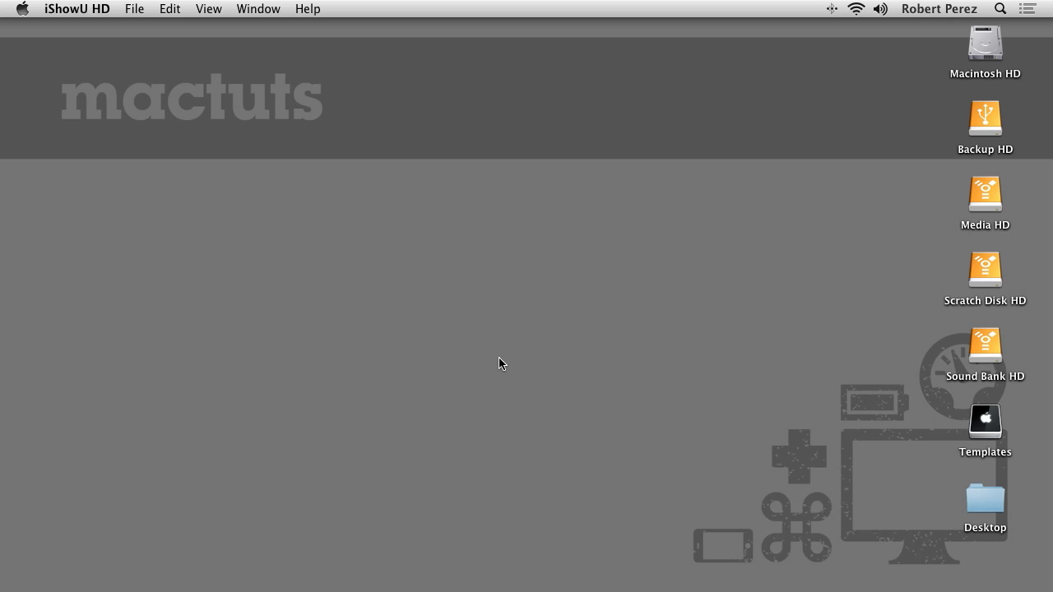
Bring Finder to the front so only the desktop with its drives shows.
click(501, 364)
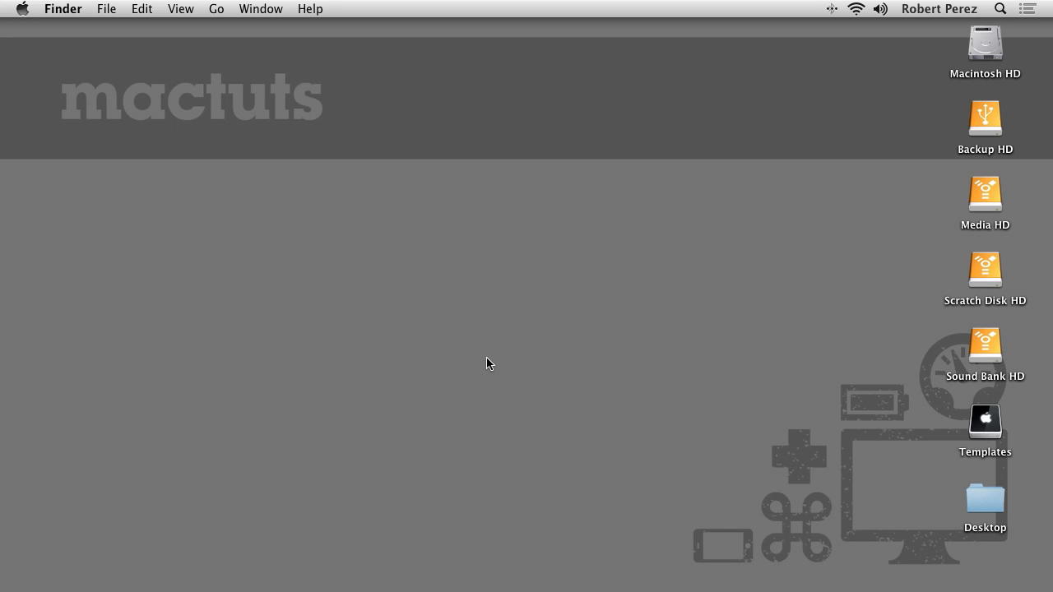
mouse_move(687, 286)
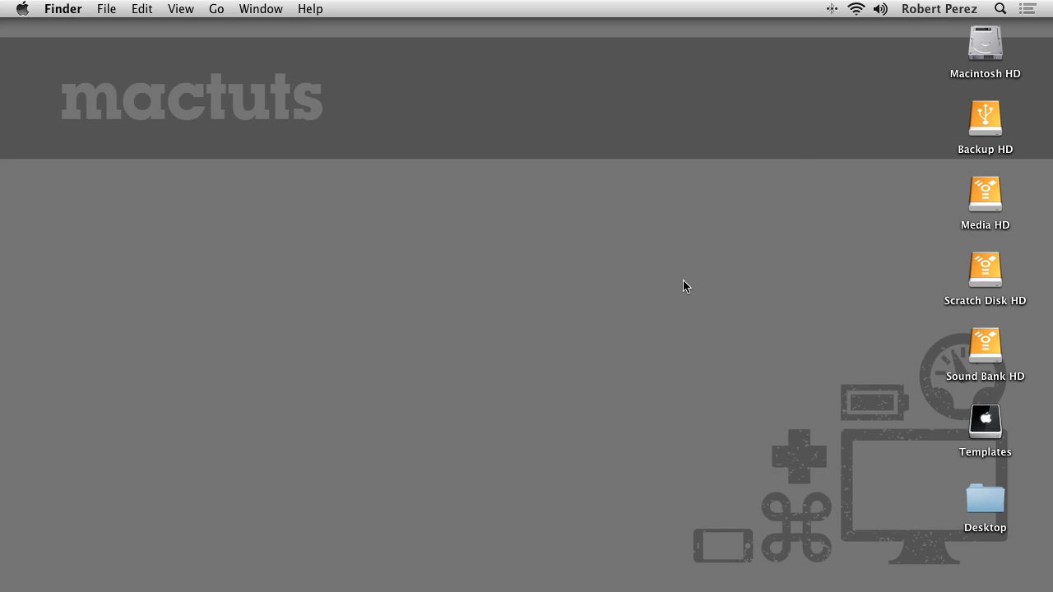
click(1000, 9)
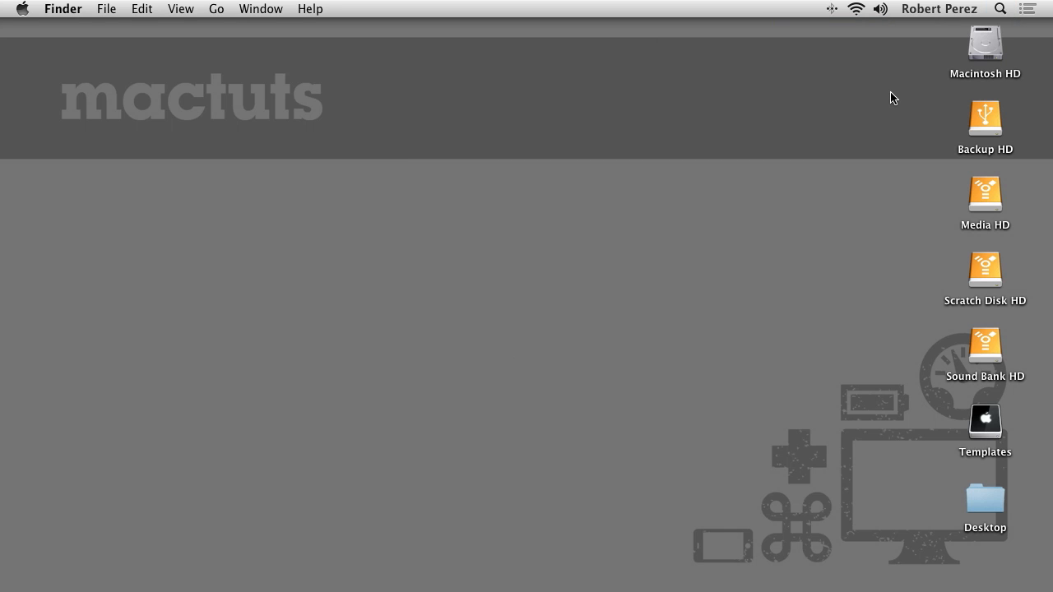
Show Macintosh HD's contents in a window and focus its search field.
double_click(985, 45)
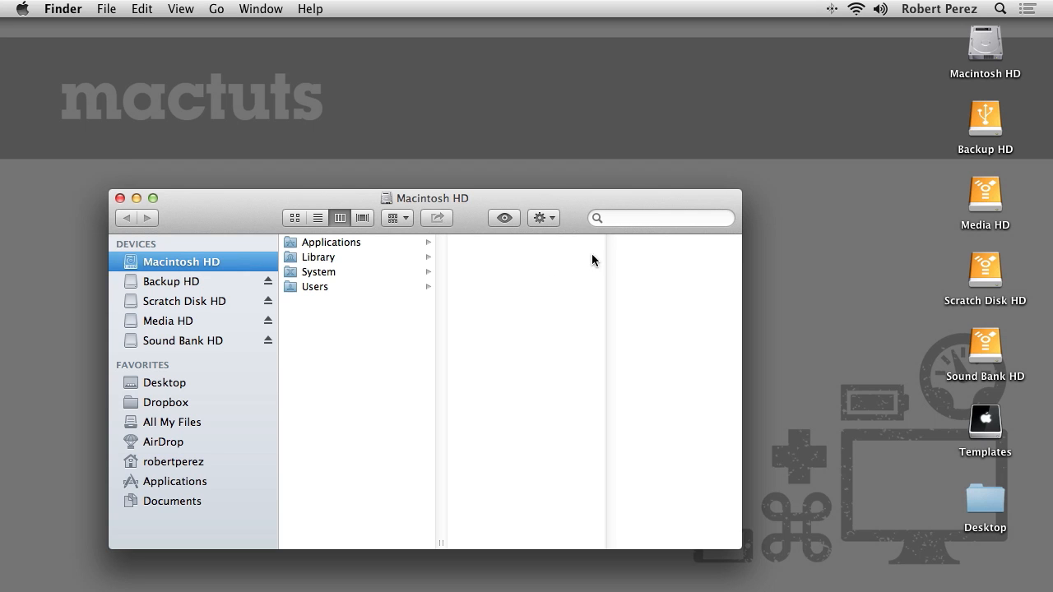
click(658, 217)
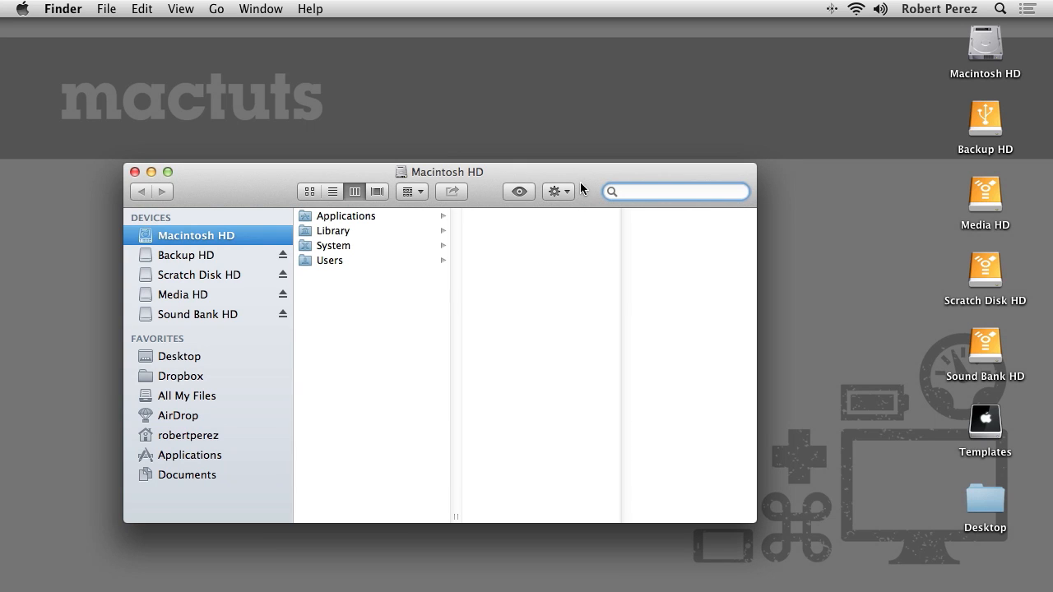
click(675, 192)
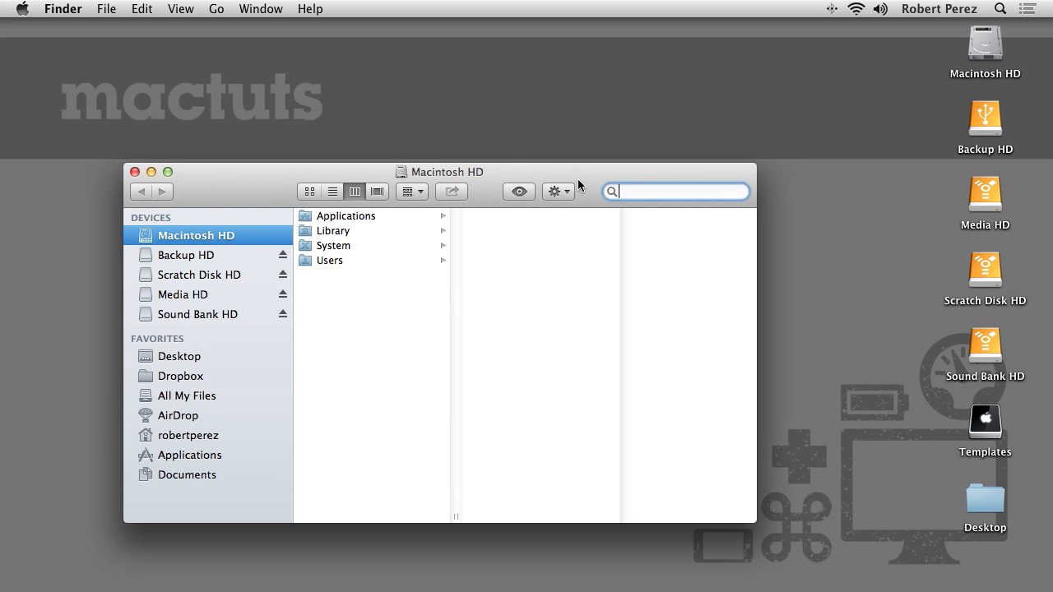
mouse_move(587, 187)
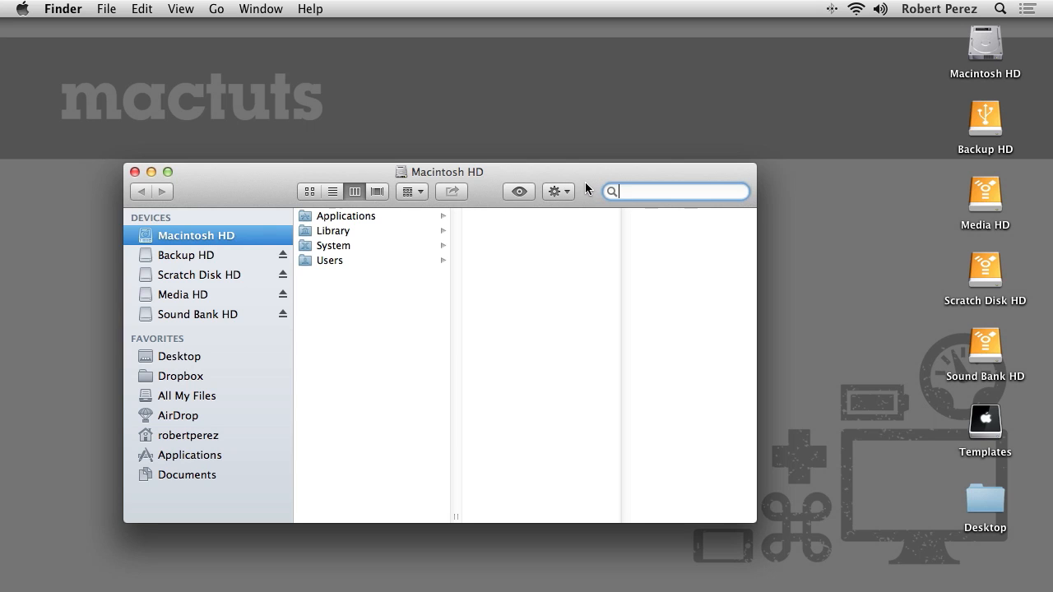
mouse_move(574, 193)
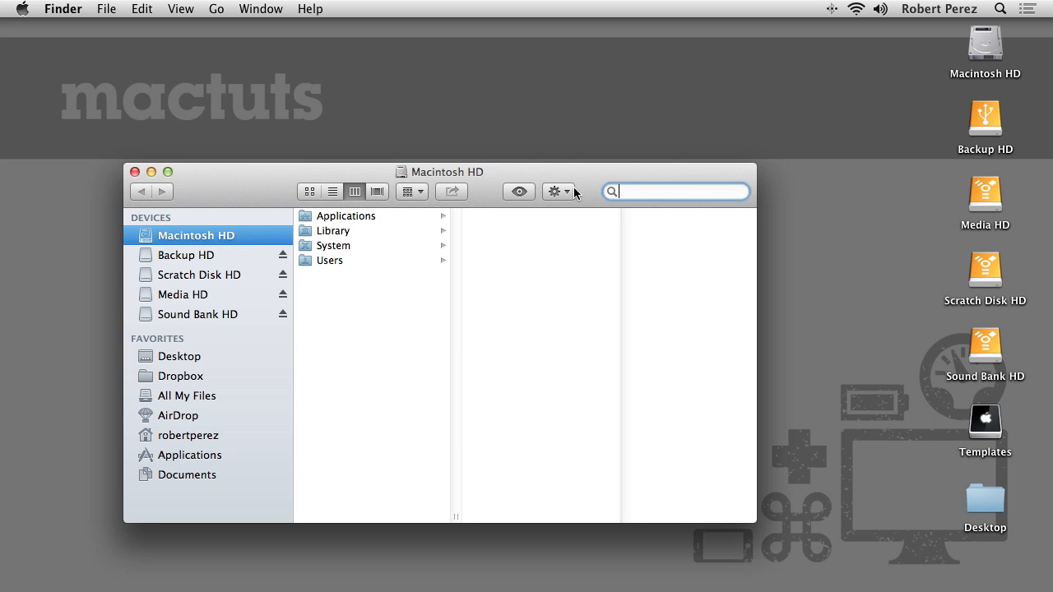
mouse_move(554, 191)
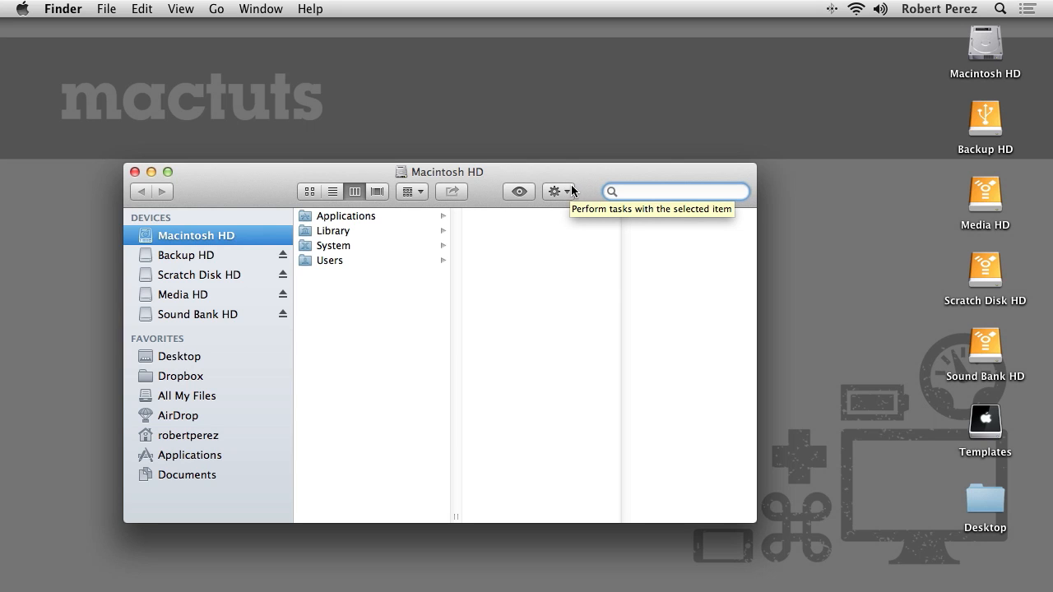
mouse_move(578, 191)
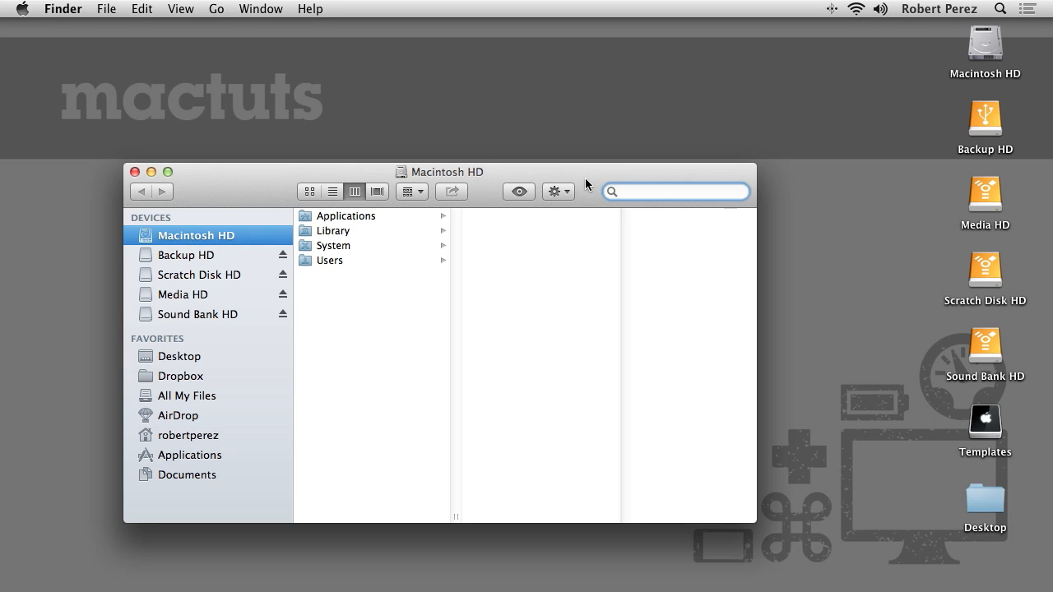
mouse_move(586, 186)
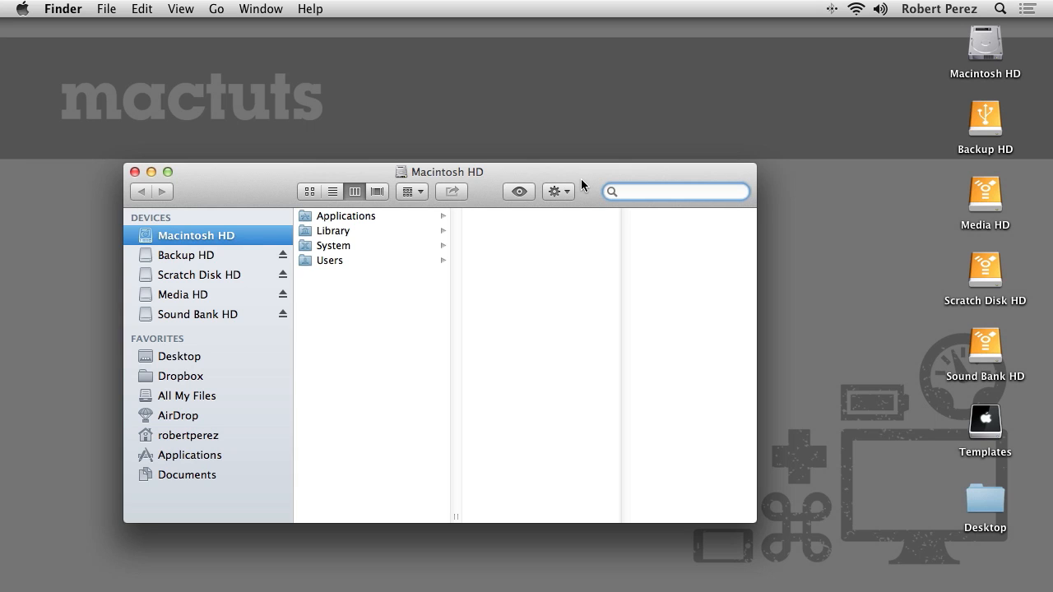
click(675, 192)
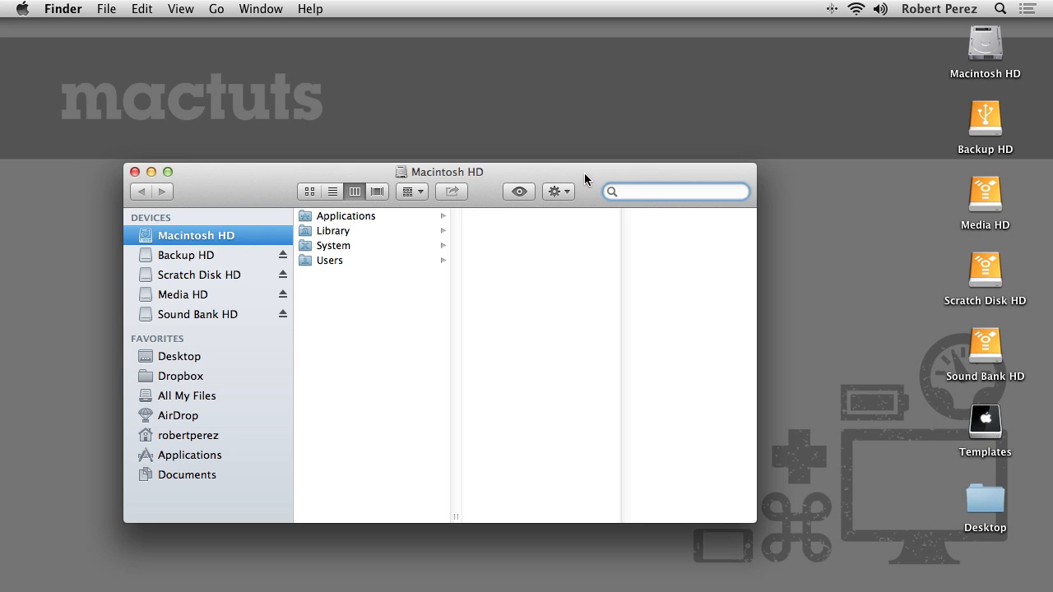
Close the Macintosh HD window and create a new empty Smart Folder searching This Mac.
click(135, 172)
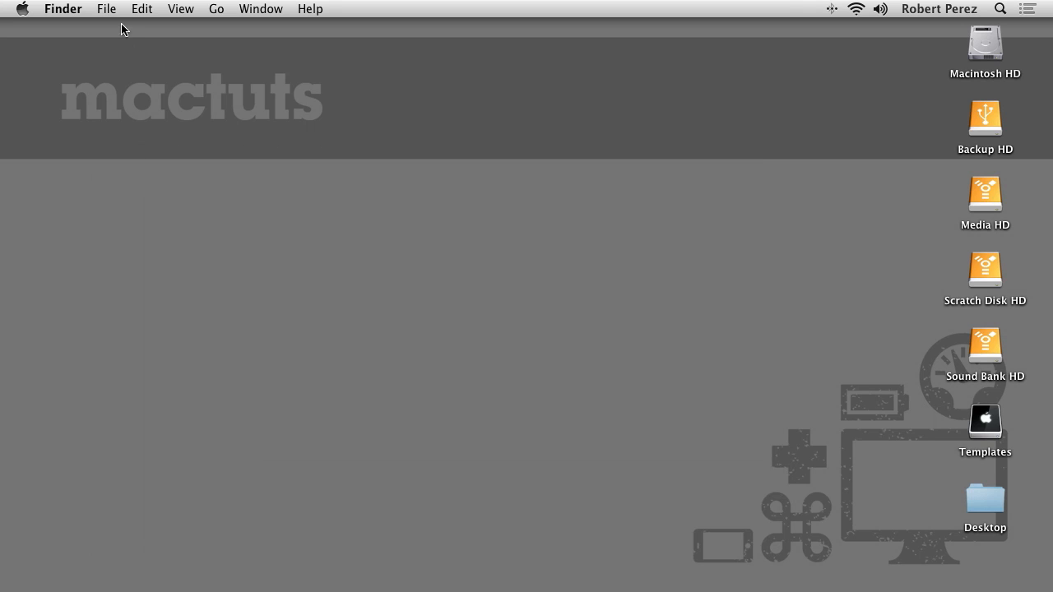
click(105, 9)
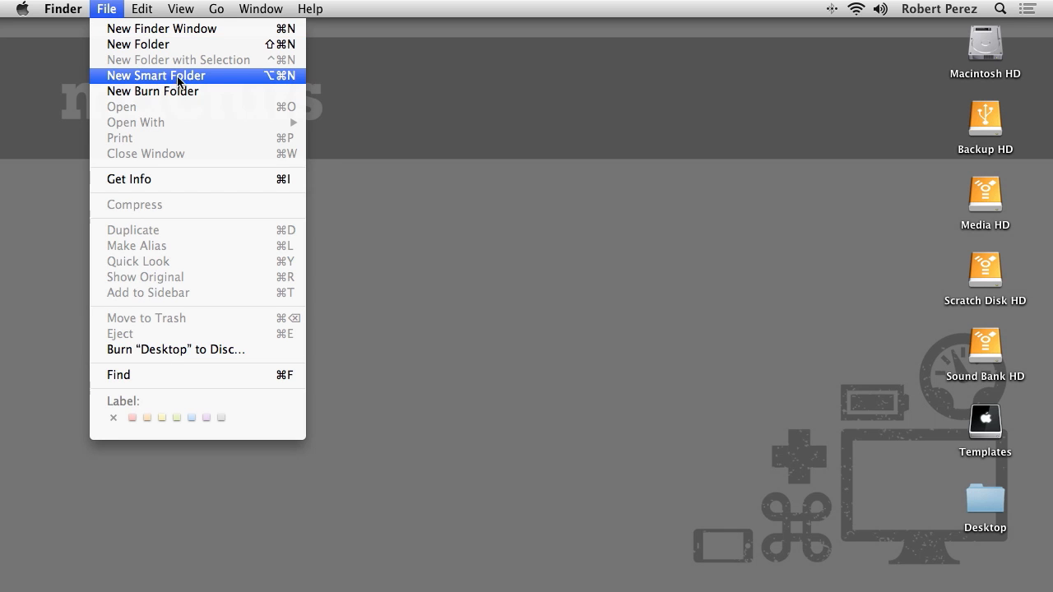
mouse_move(269, 83)
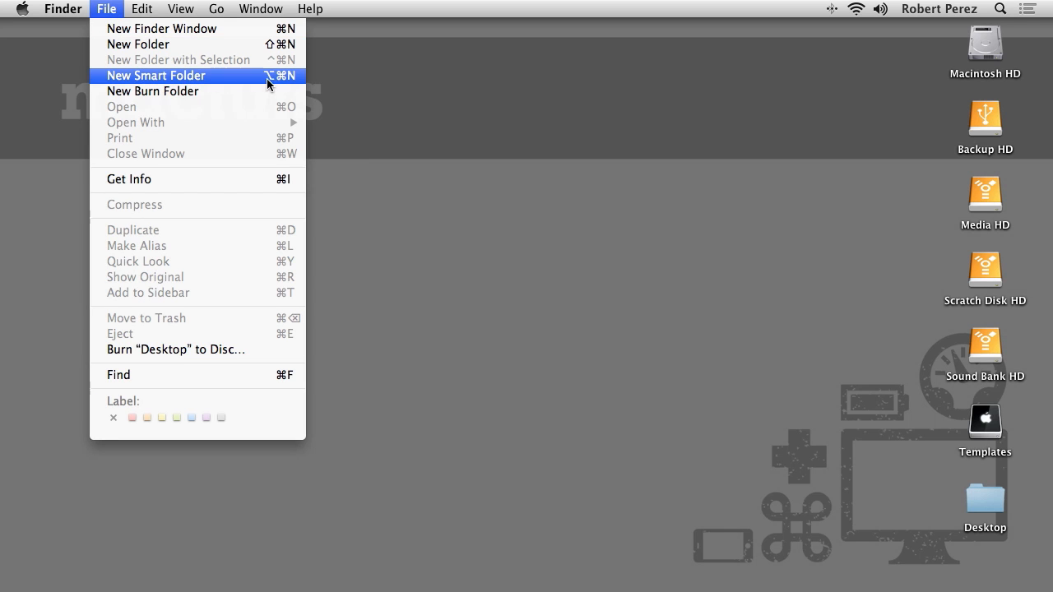
mouse_move(280, 82)
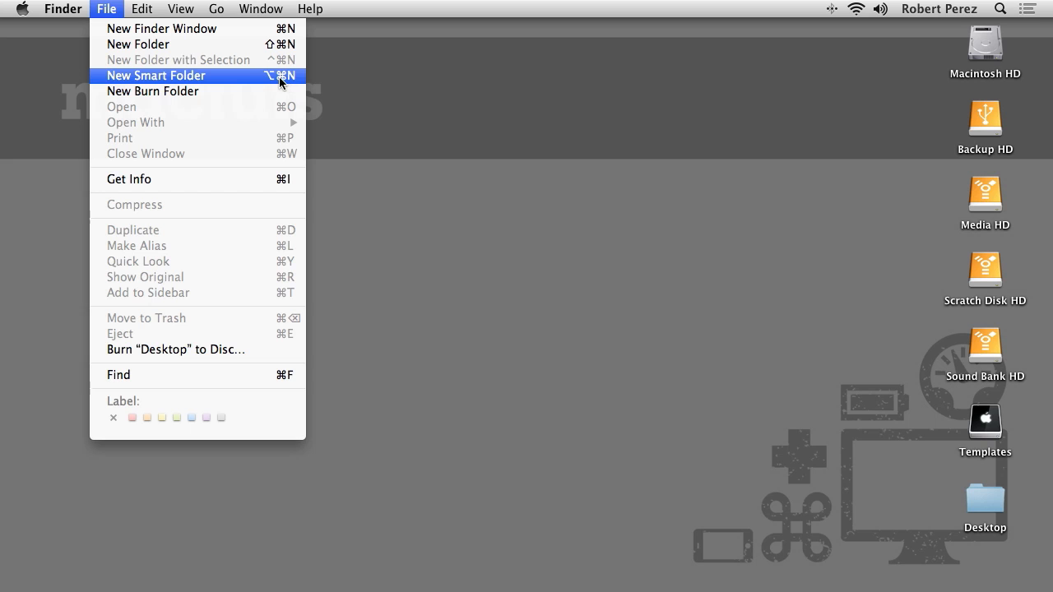
click(156, 75)
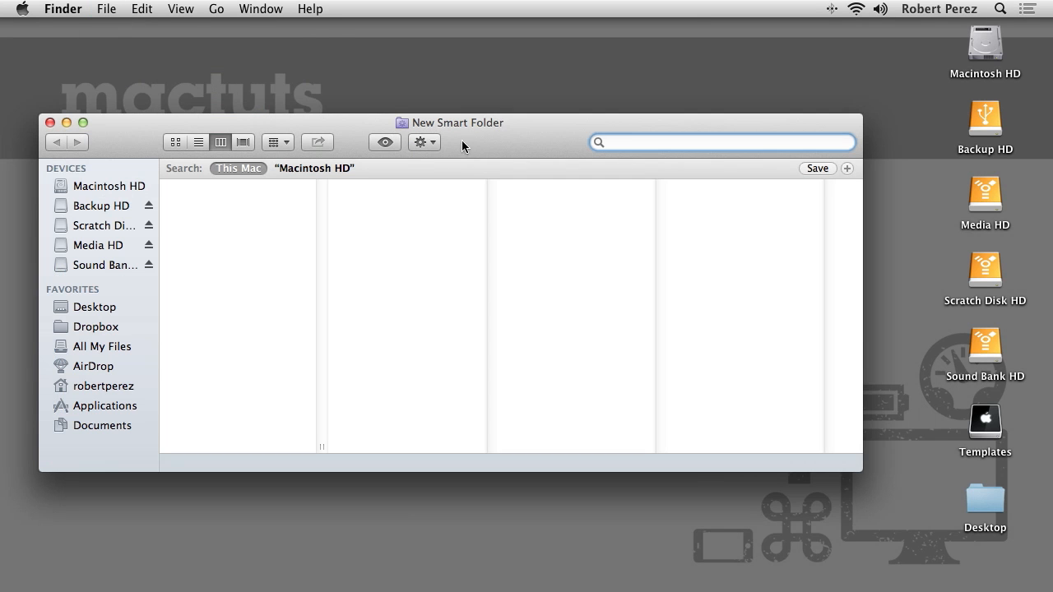
drag(450, 122, 460, 138)
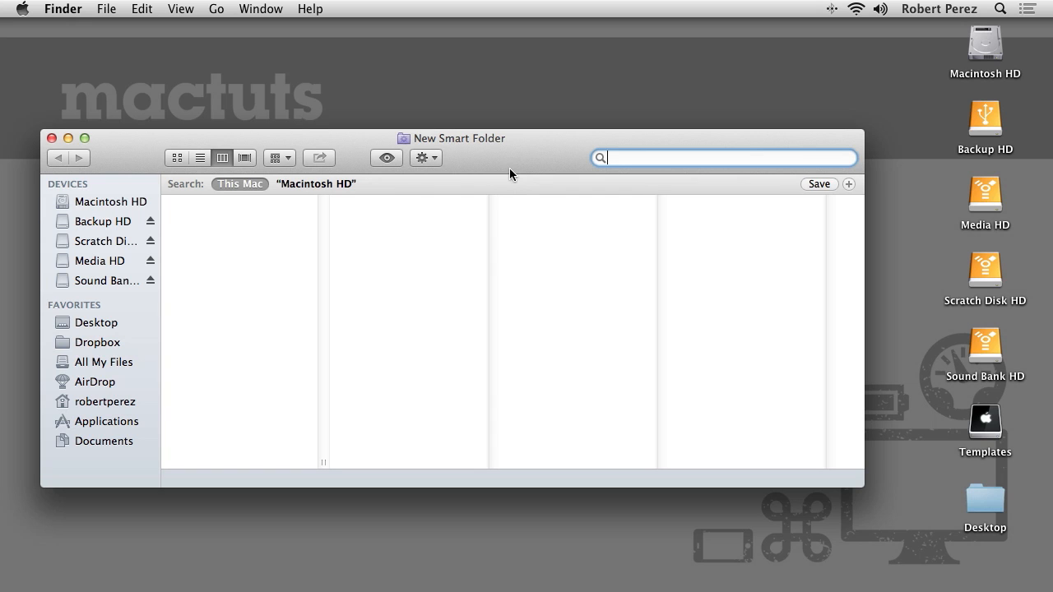
mouse_move(566, 156)
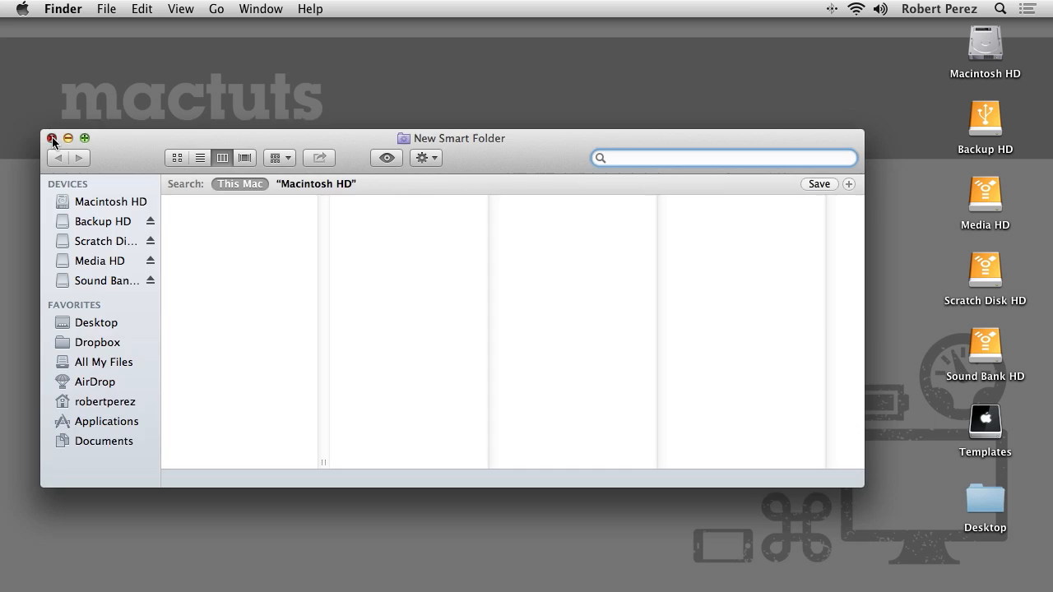
Discard the unsaved Smart Folder and reopen Macintosh HD with its search field active.
click(52, 139)
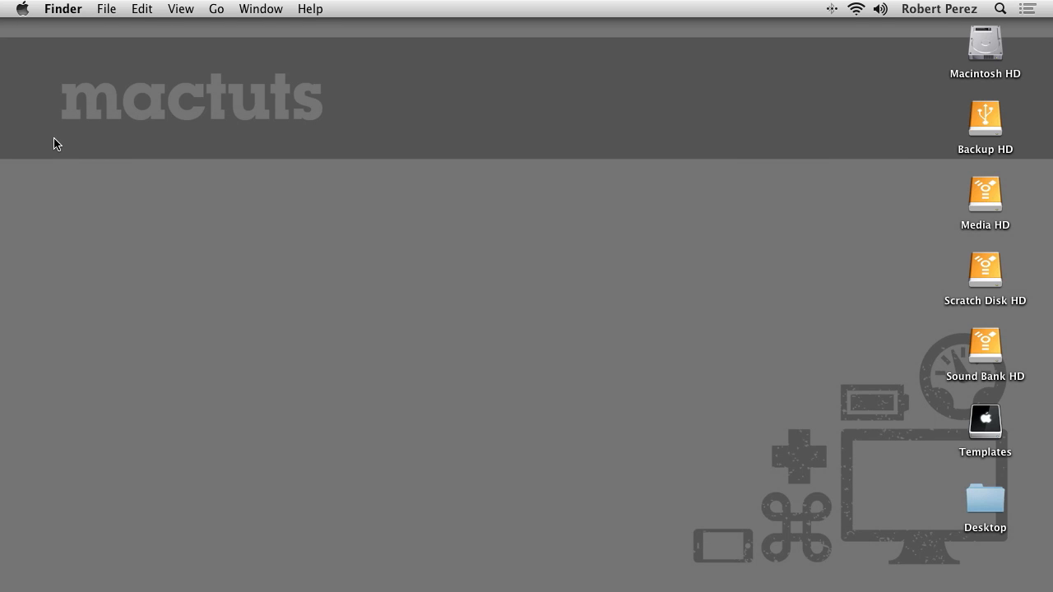
double_click(984, 45)
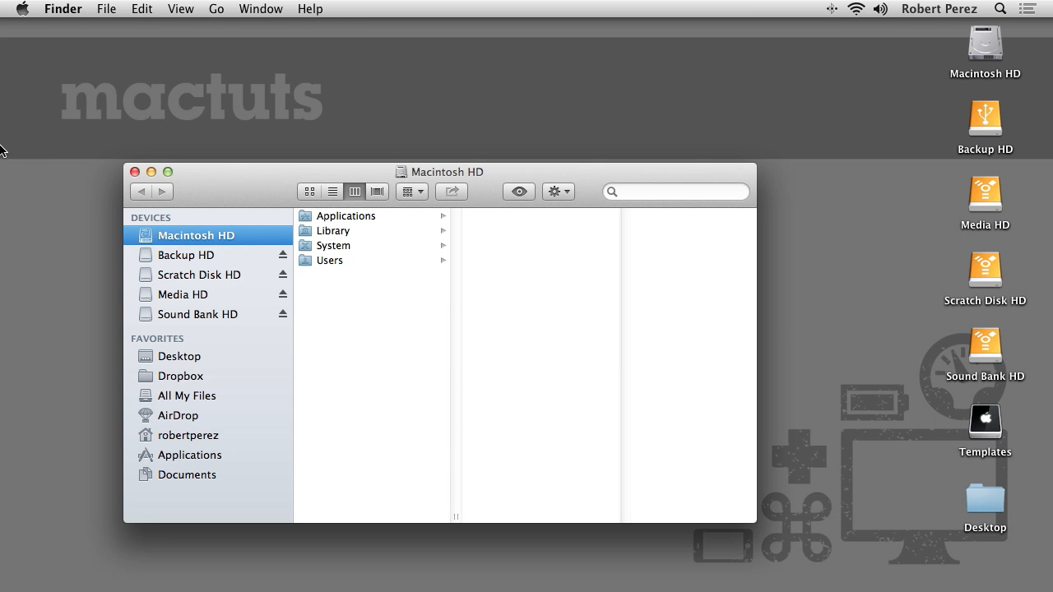
click(675, 191)
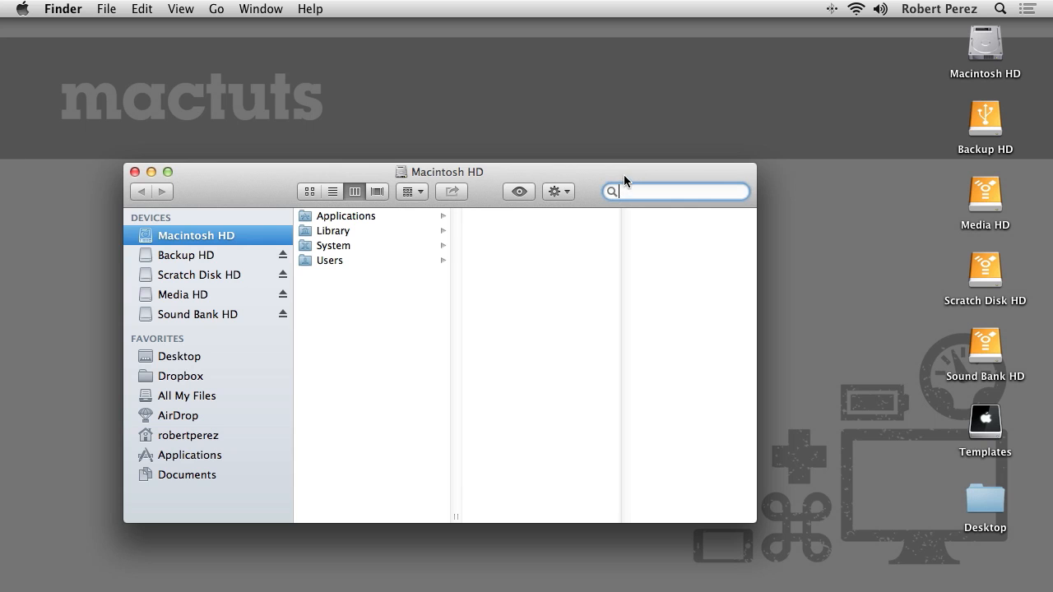
drag(439, 172, 440, 147)
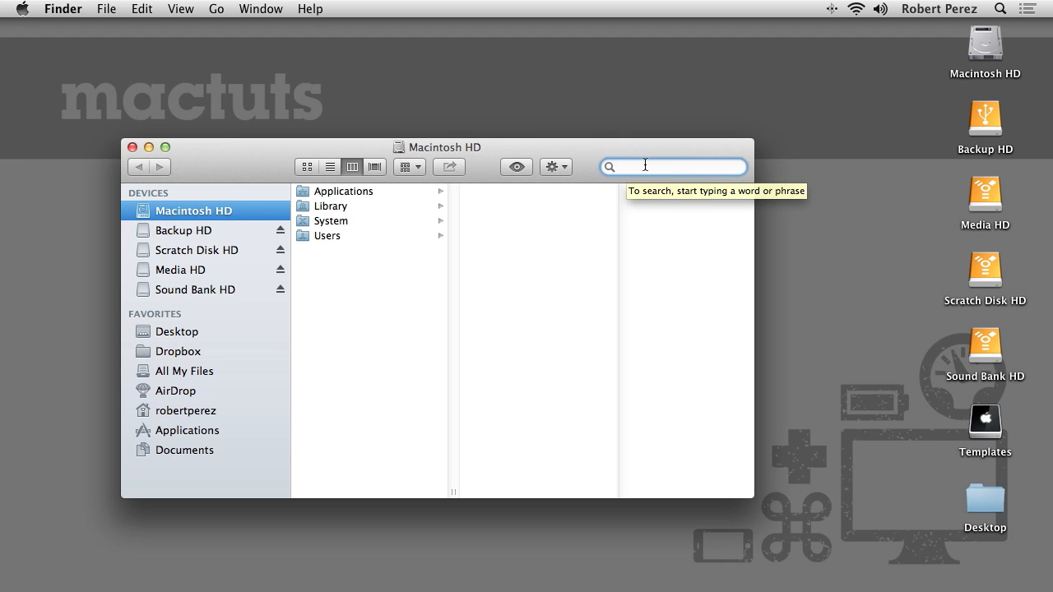
mouse_move(621, 149)
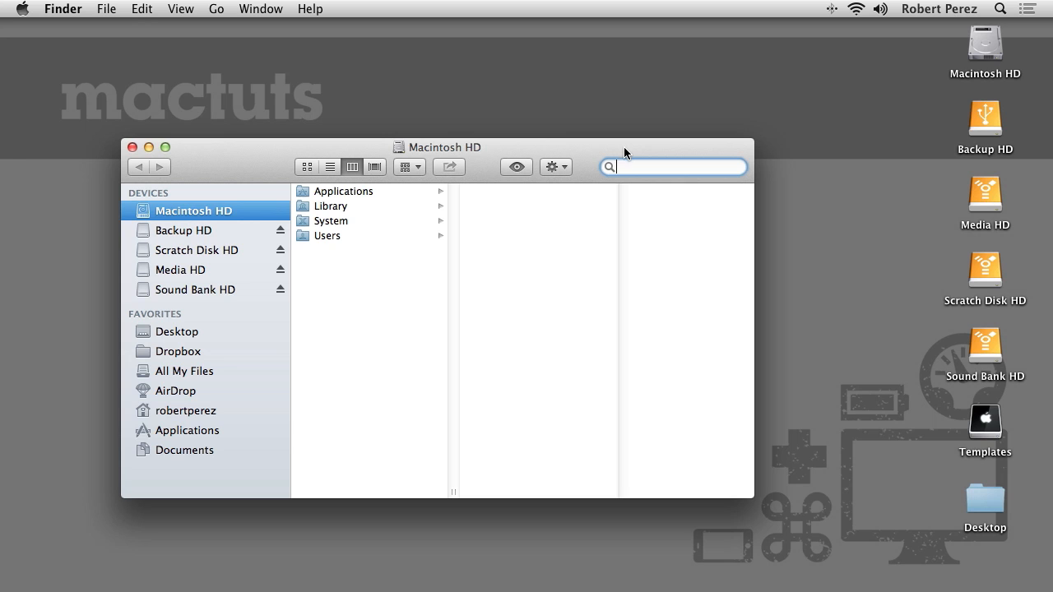
drag(436, 146, 436, 163)
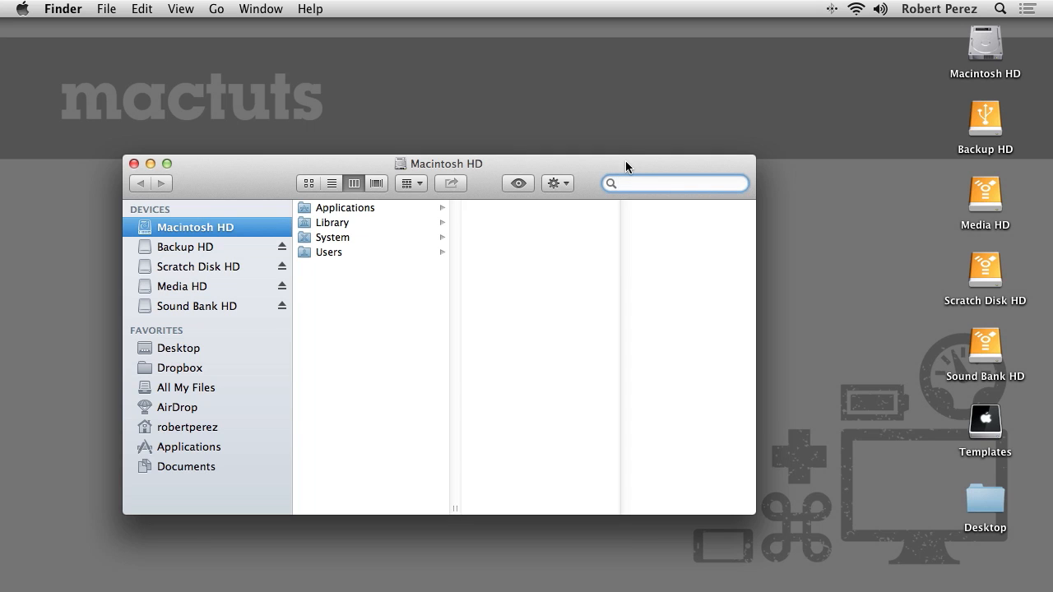
Search This Mac for Kind: Image and preview Canvas Meadows and Cherry Cotton Candy.
click(675, 183)
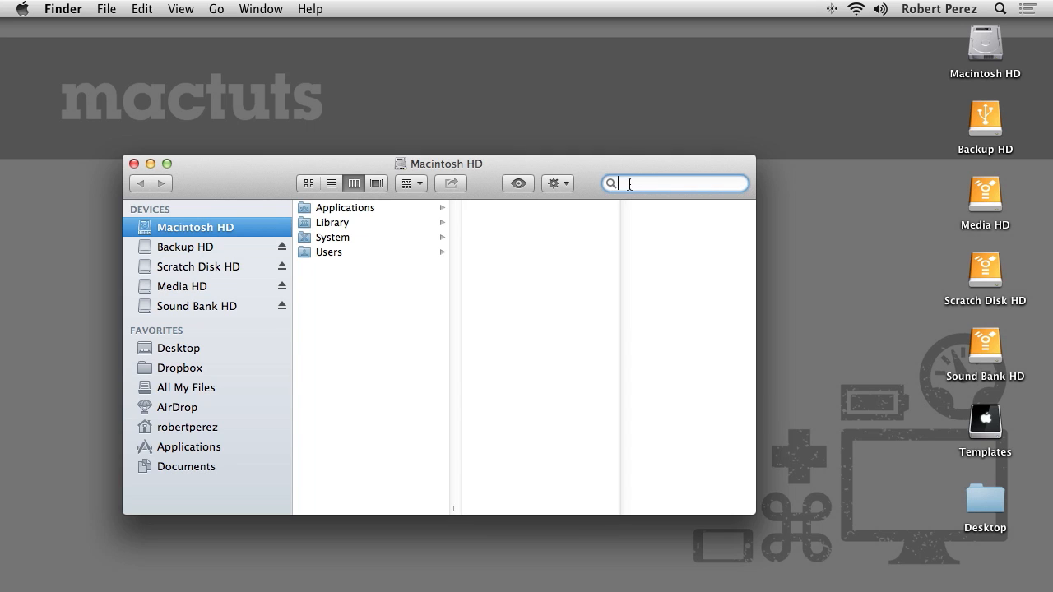
text(imag)
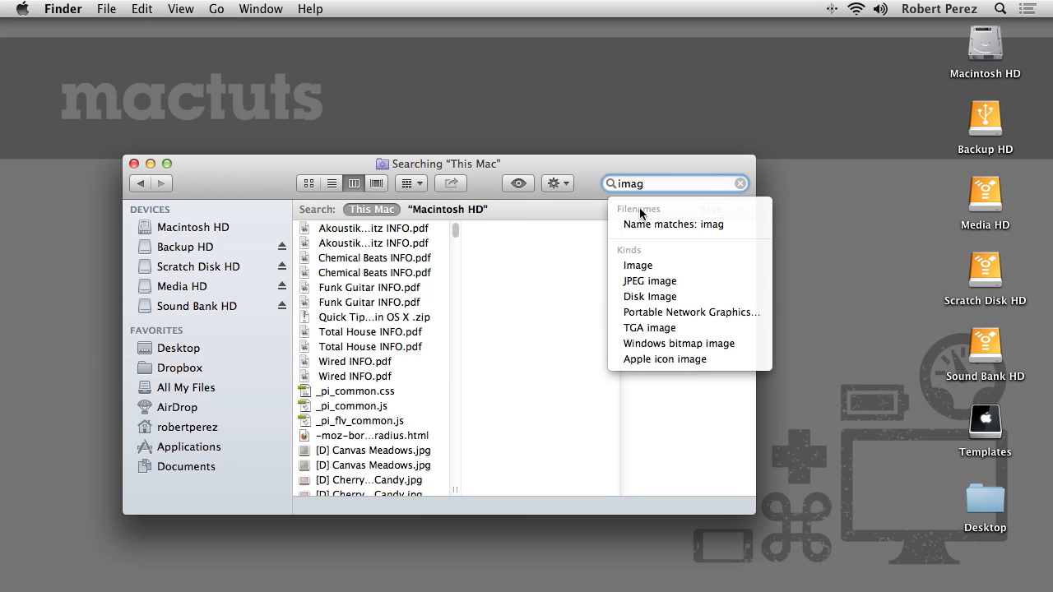
mouse_move(673, 224)
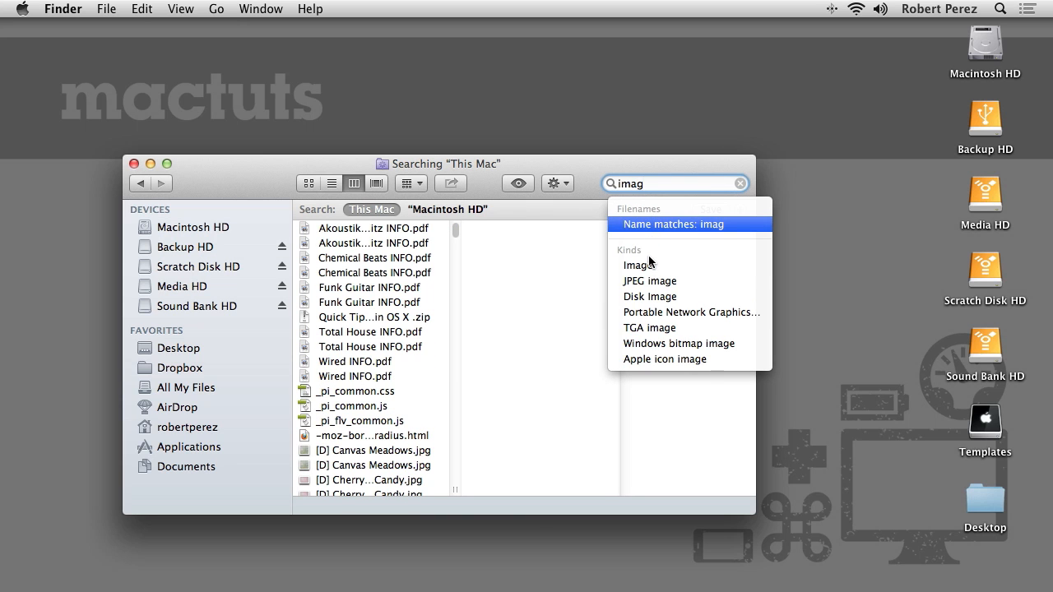
mouse_move(654, 297)
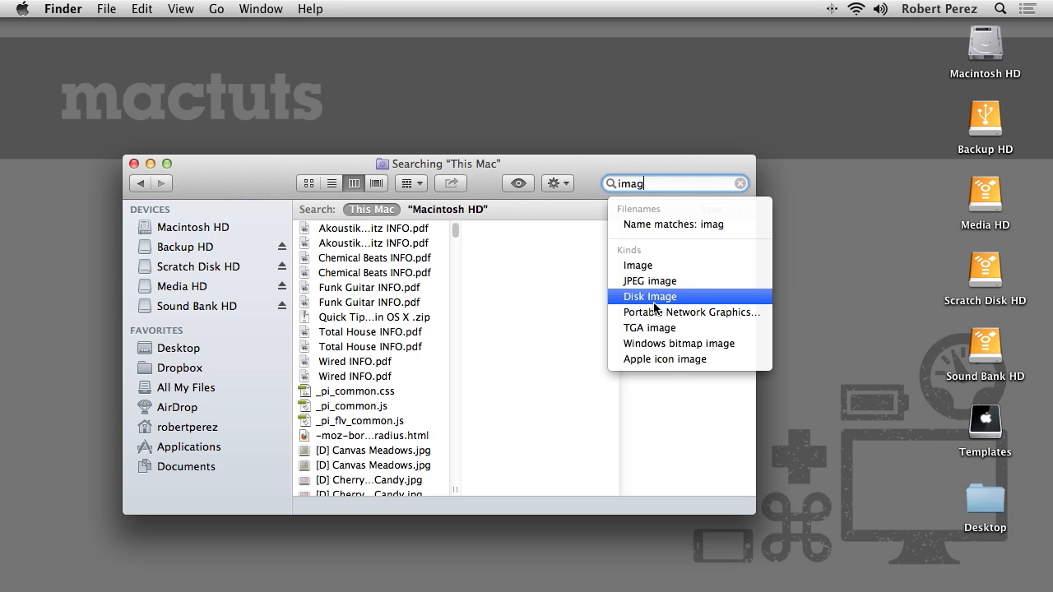
click(639, 265)
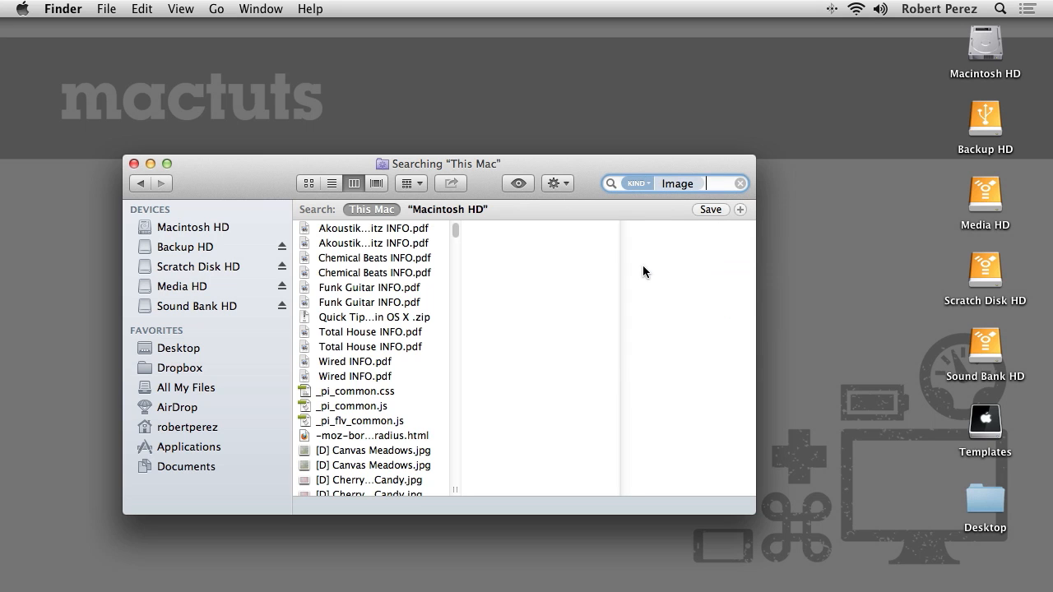
scroll(down, 3)
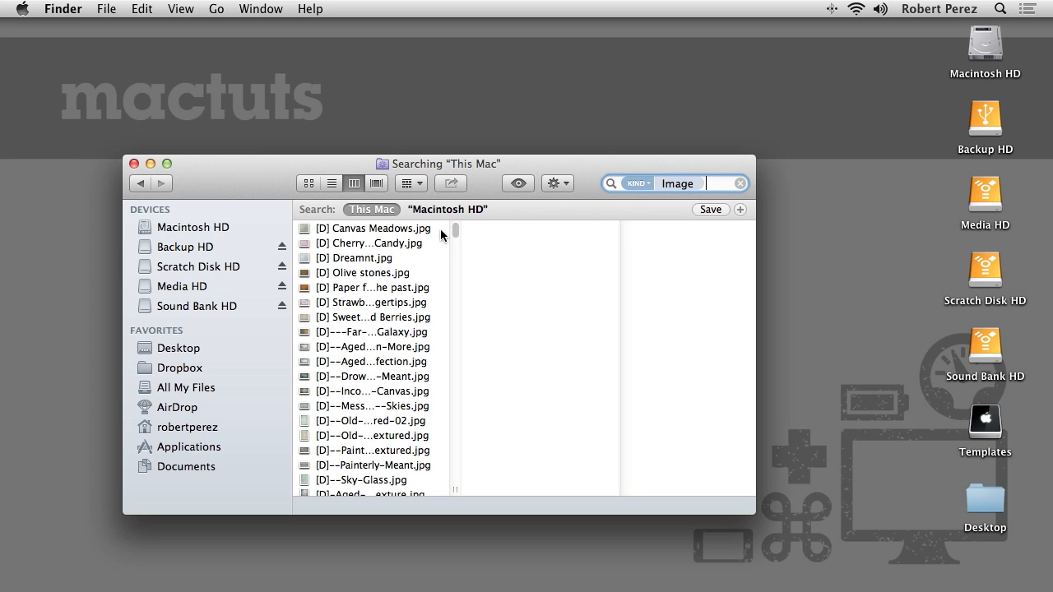
click(370, 228)
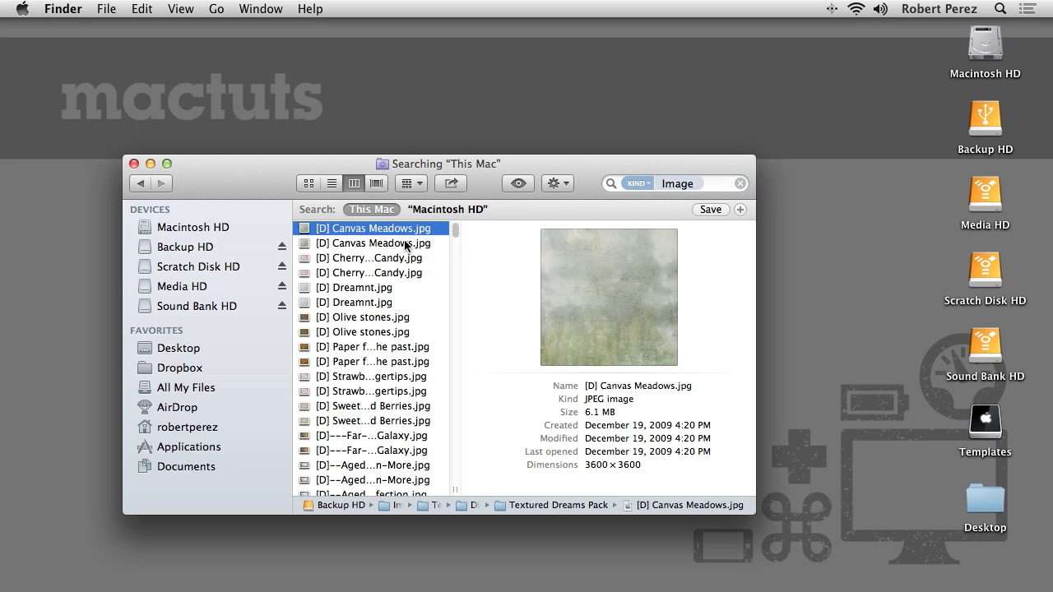
click(371, 273)
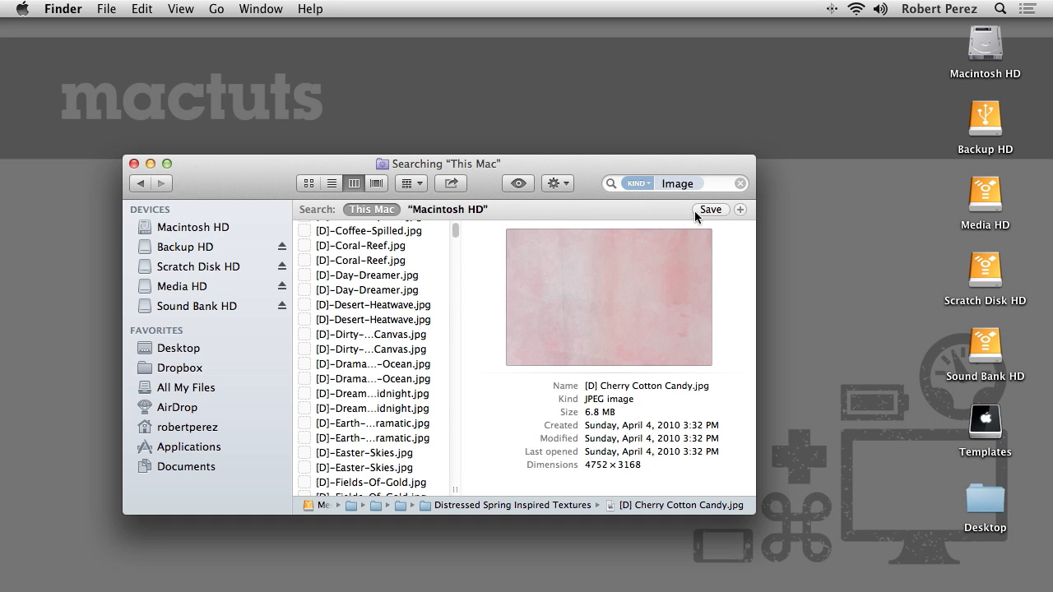
click(710, 210)
text(My)
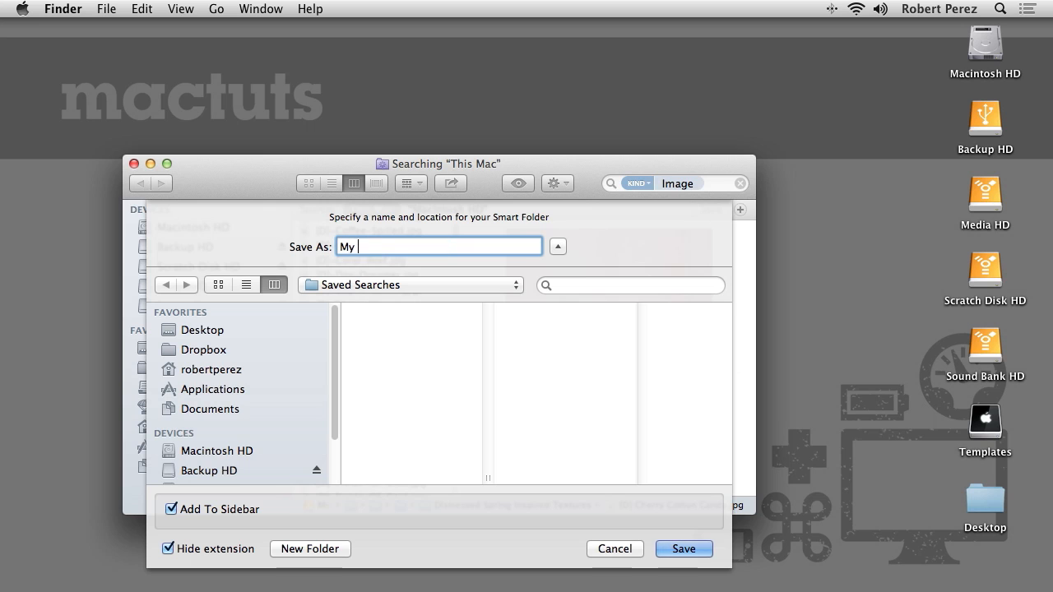
text(Images)
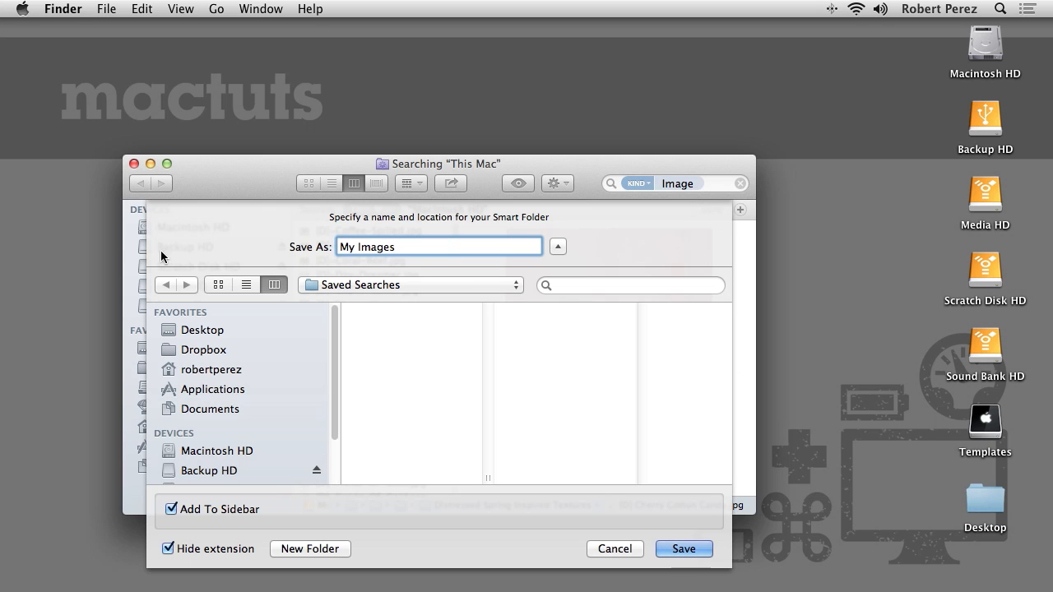
click(204, 329)
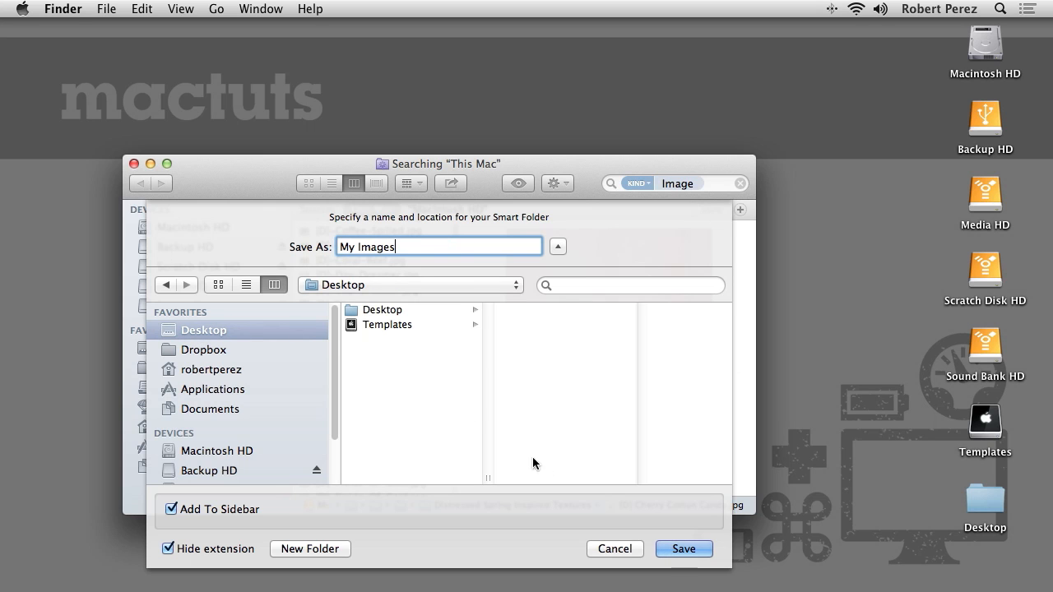
mouse_move(642, 554)
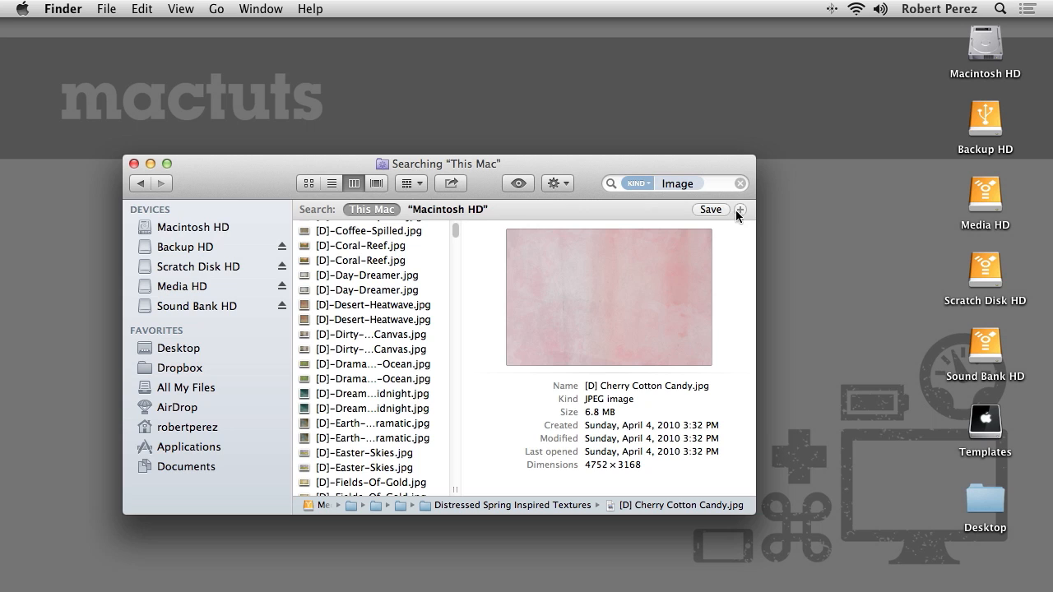
mouse_move(738, 218)
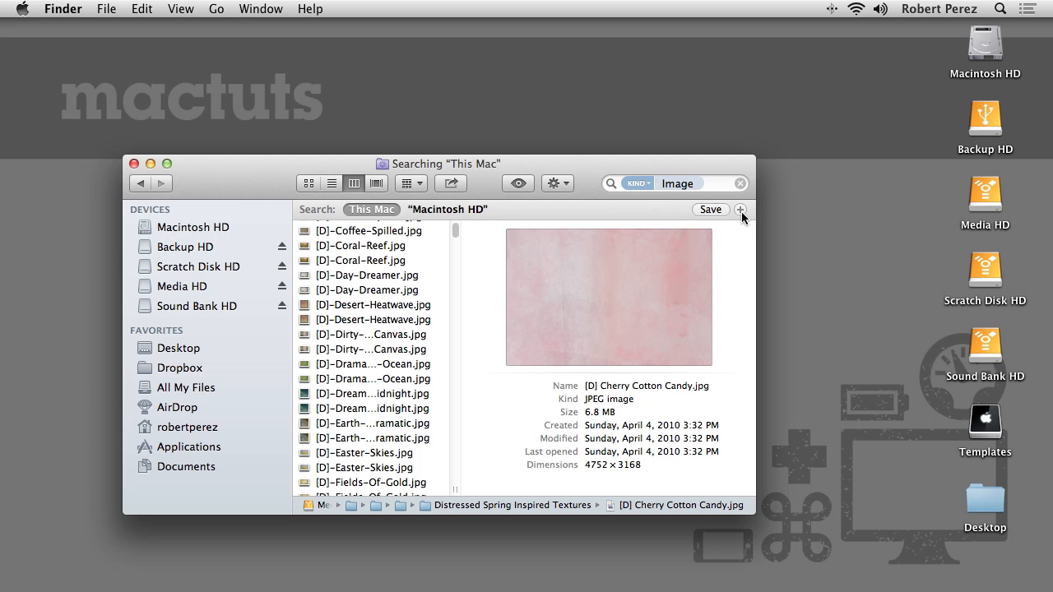
mouse_move(743, 215)
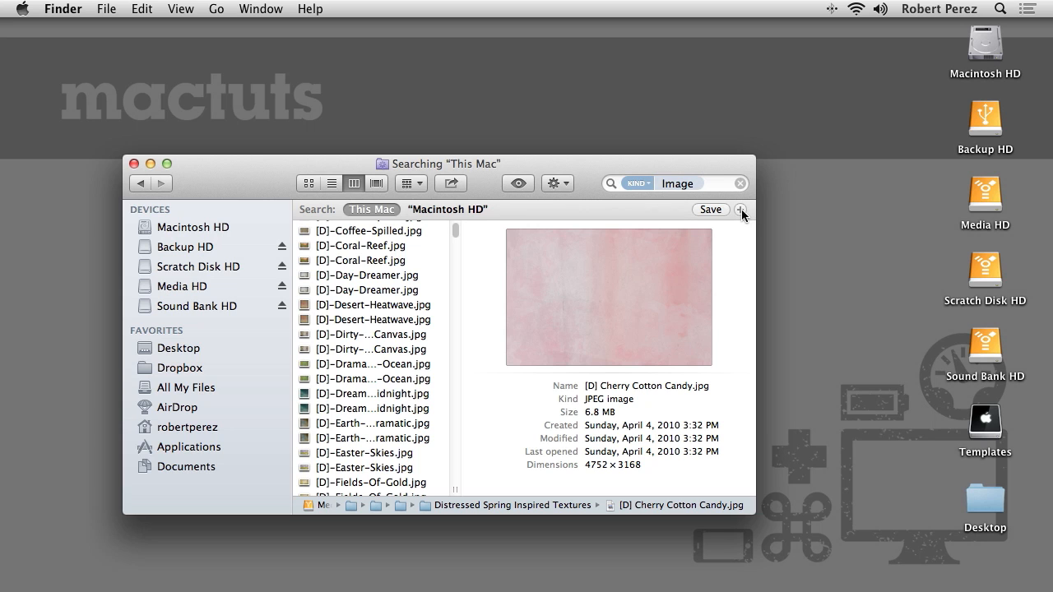
Add a criteria row, leave kind as Any, and choose Other… to list all search attributes.
click(739, 208)
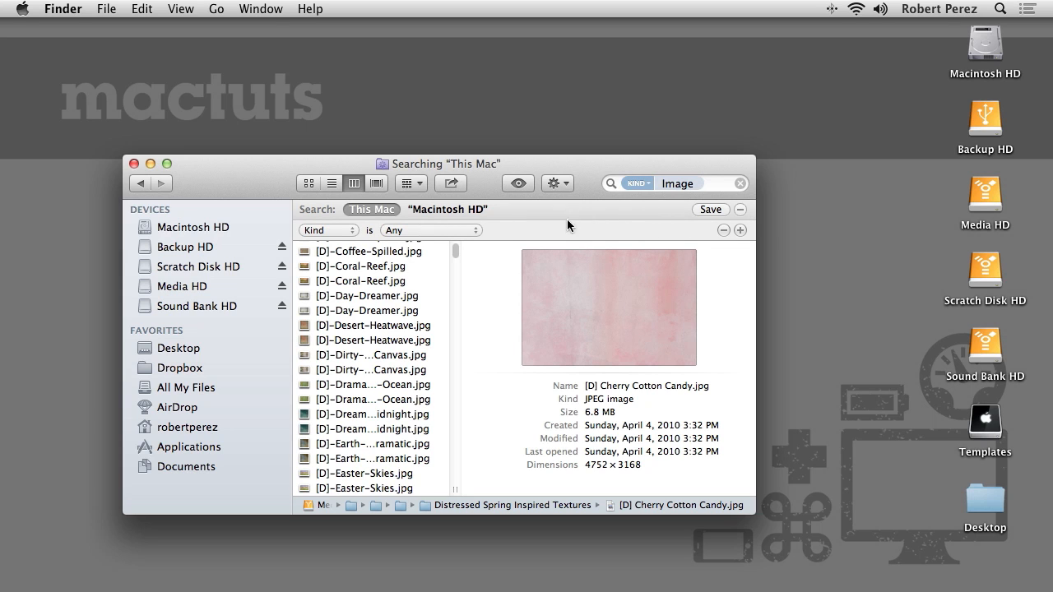
mouse_move(376, 240)
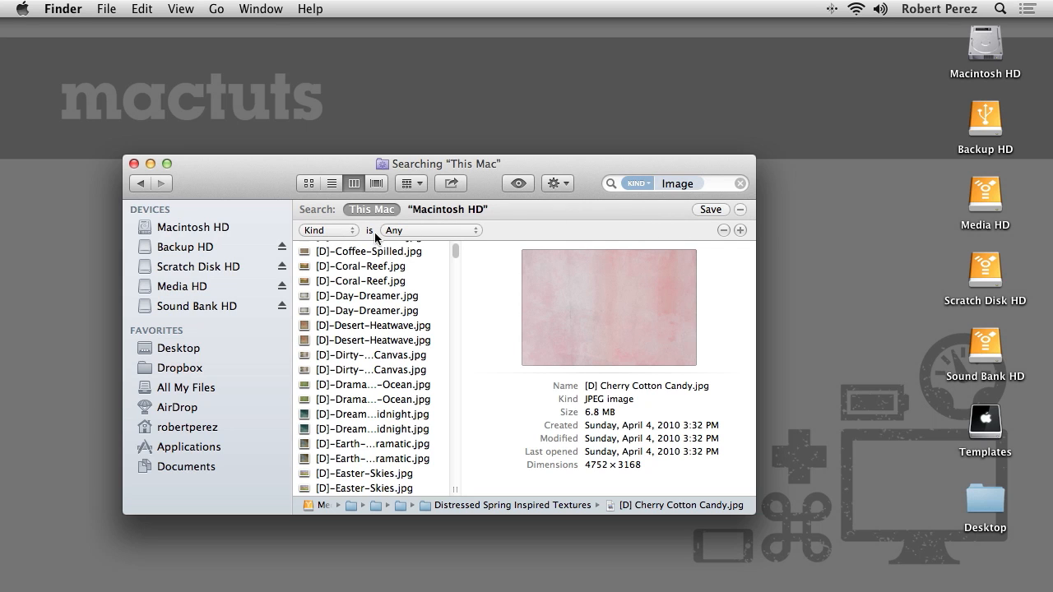
mouse_move(345, 234)
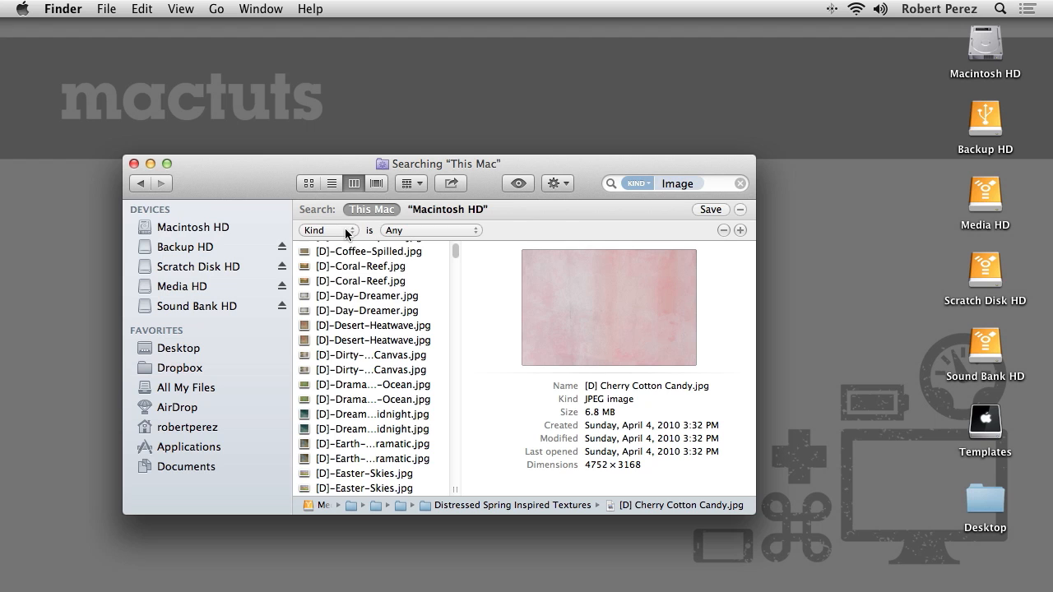
click(328, 230)
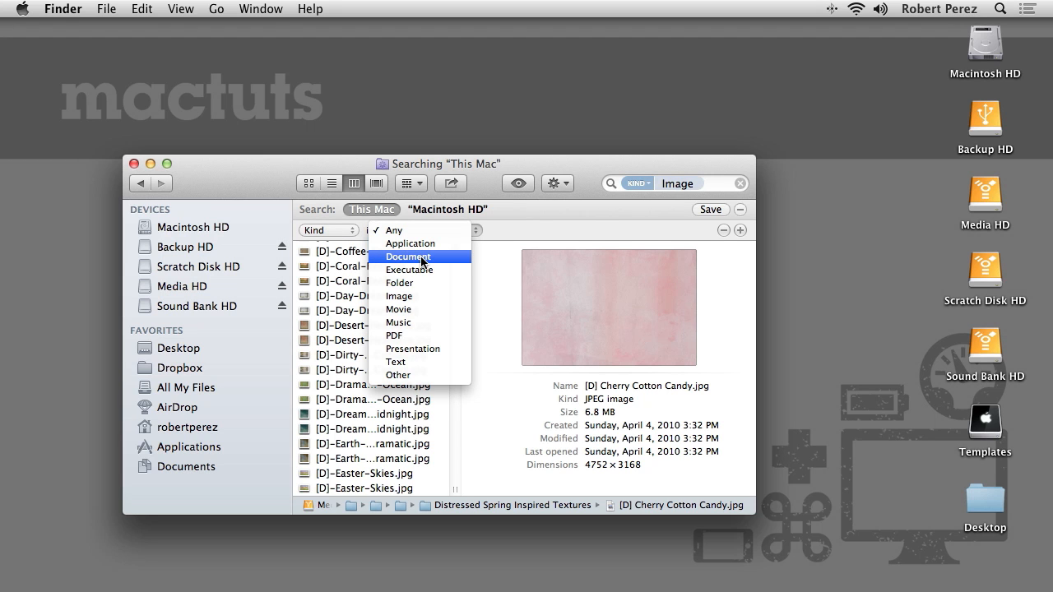
click(394, 230)
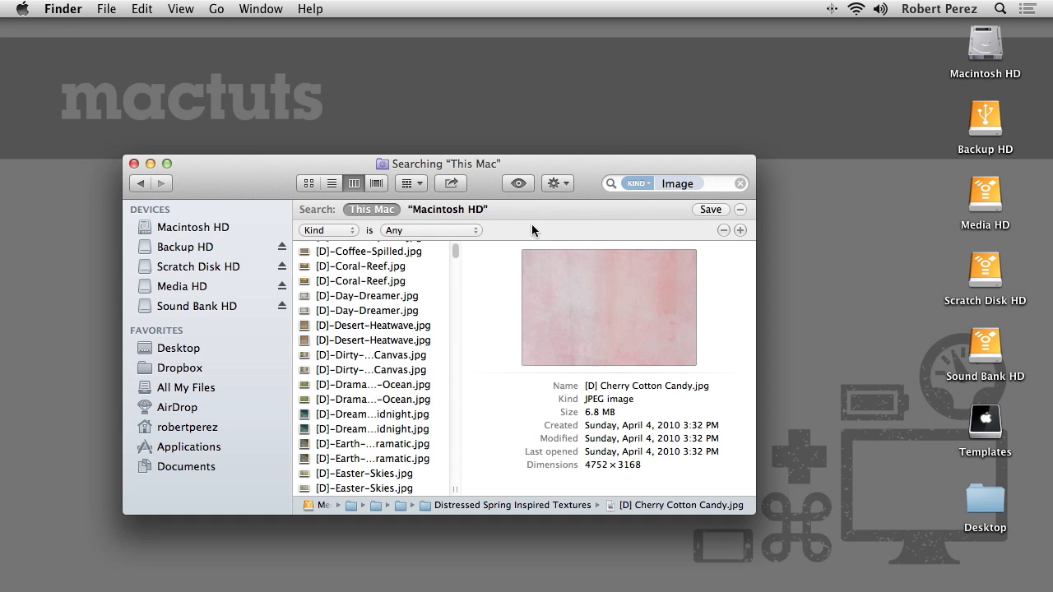
click(327, 229)
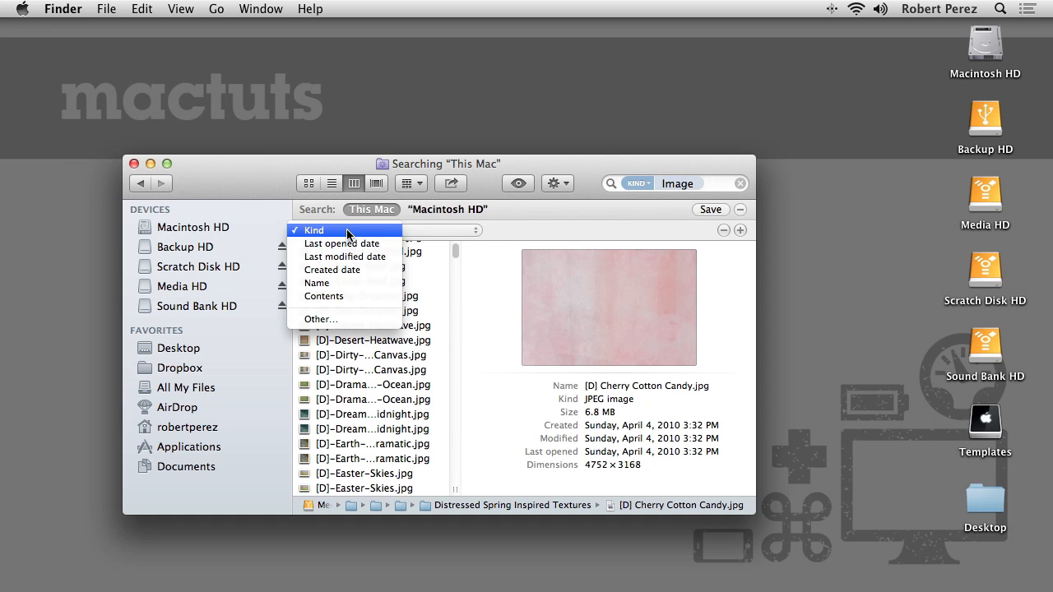
mouse_move(338, 320)
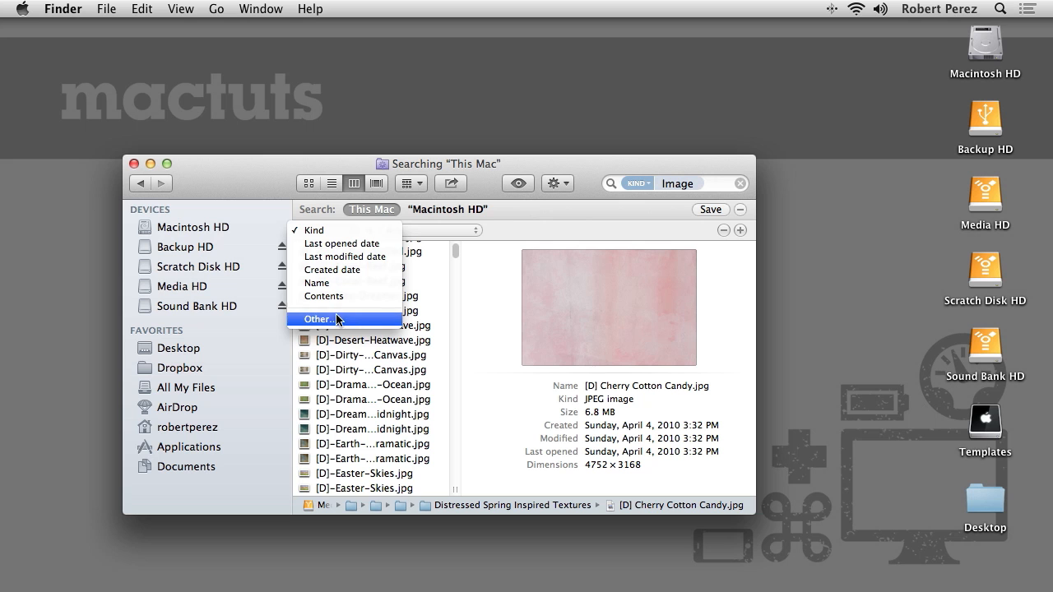
click(318, 319)
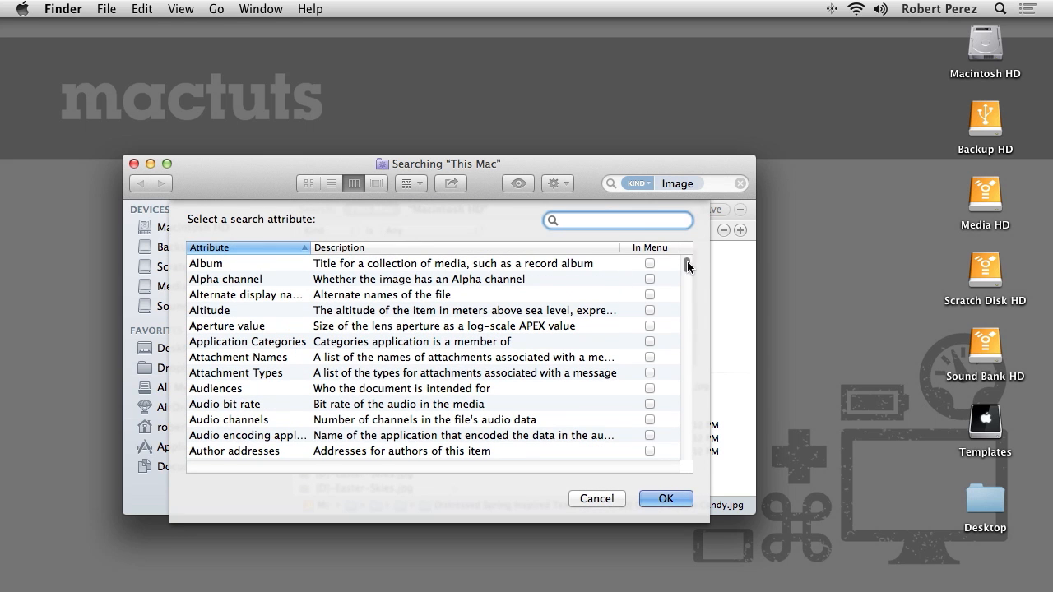
Scroll the attribute list down to the Copyright-through-Designer entries.
scroll(down, 3)
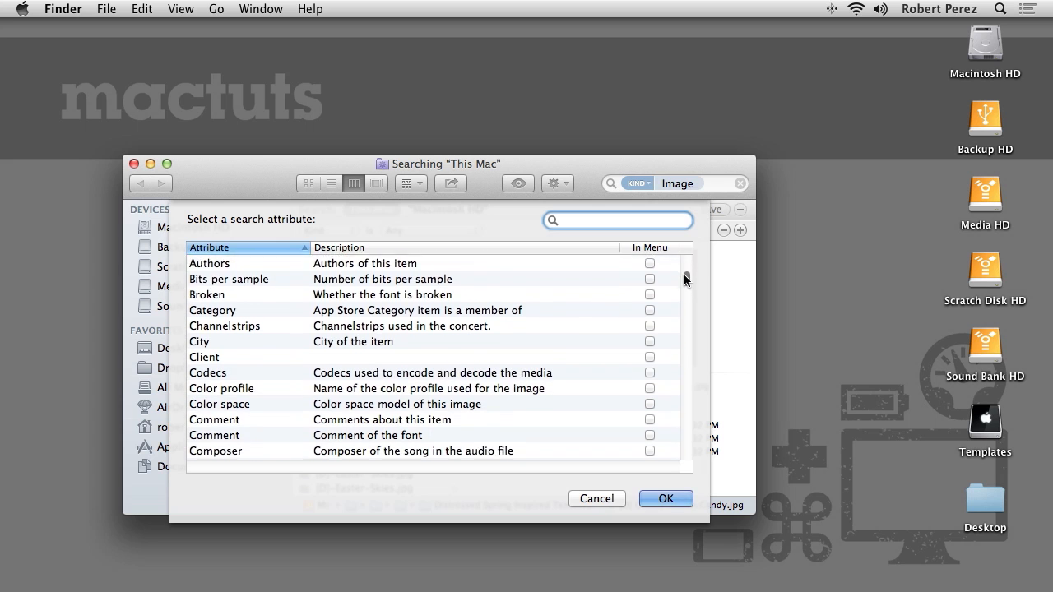
scroll(down, 3)
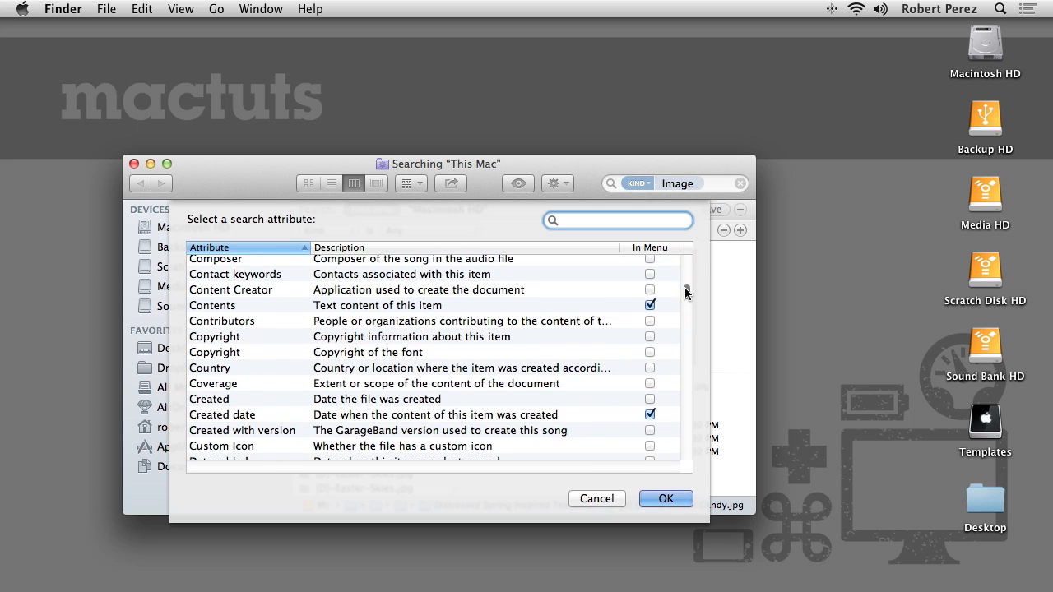
scroll(down, 3)
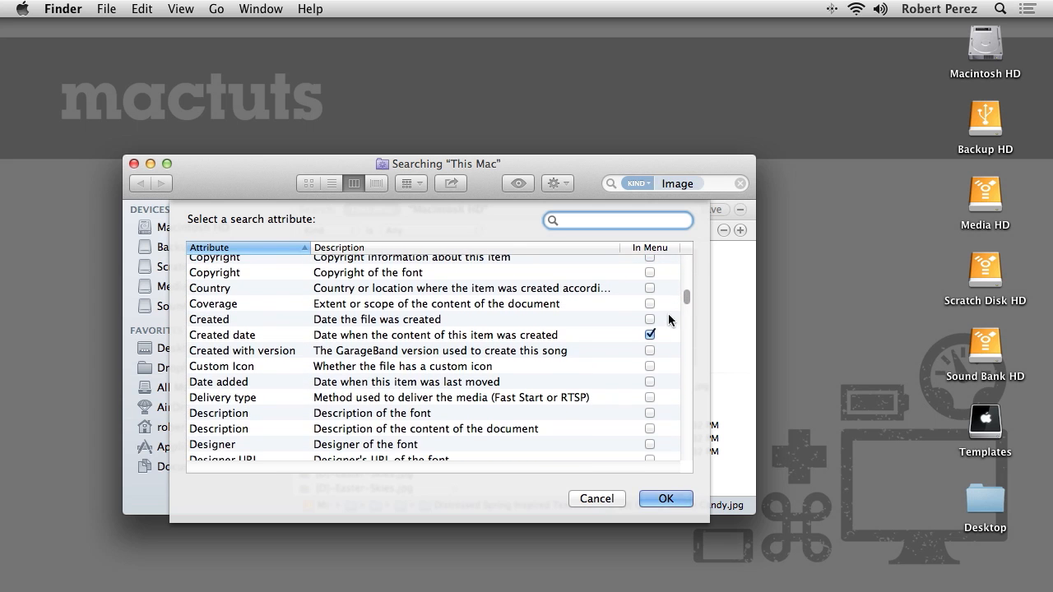
mouse_move(497, 466)
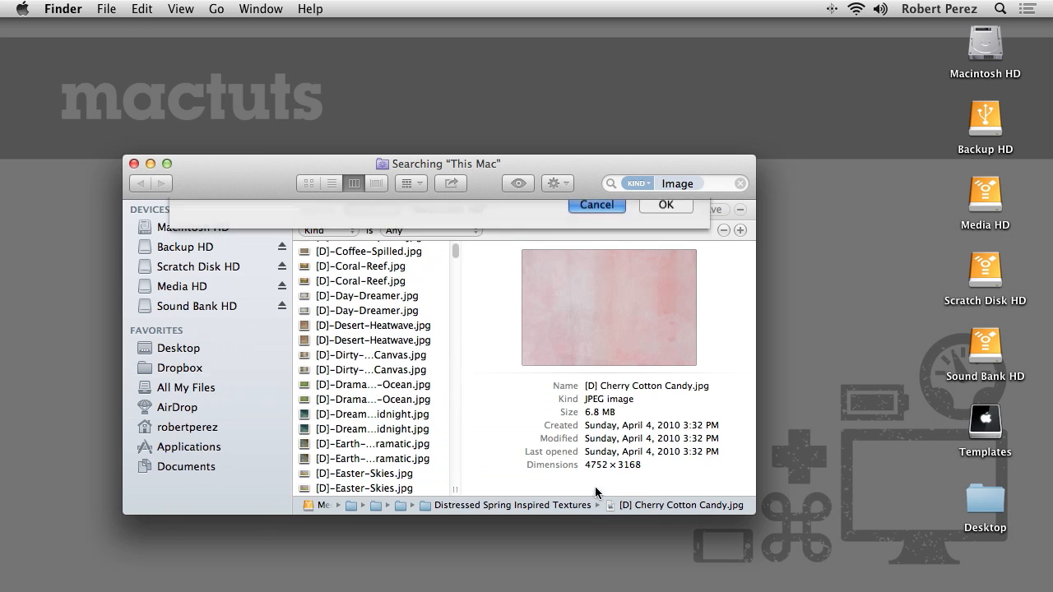
Close the search and browse Sound Bank HD to the 6Bit Deep – Analog Bass Drums folder.
click(595, 204)
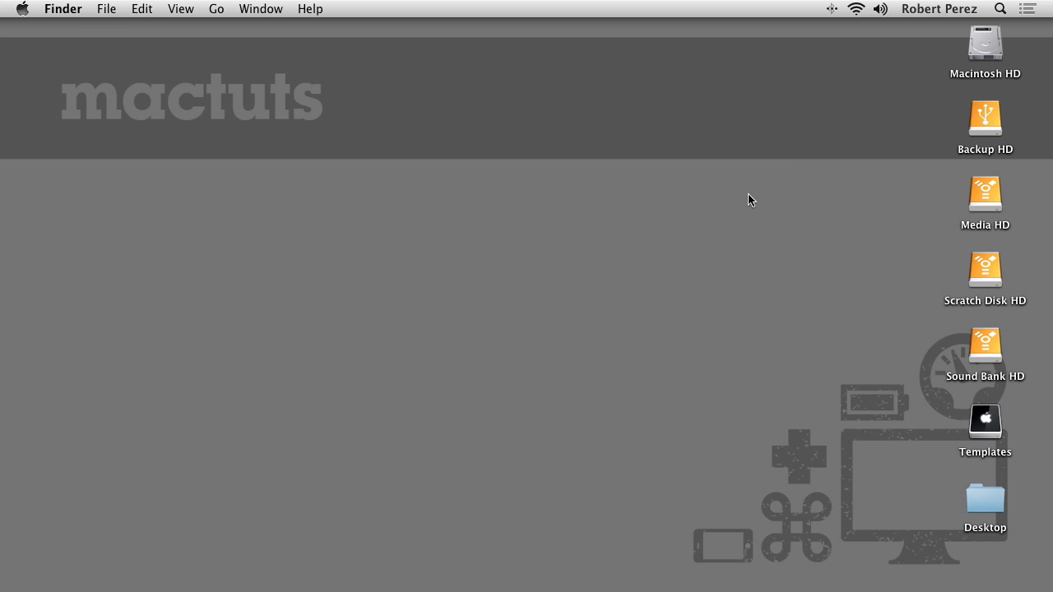
click(984, 345)
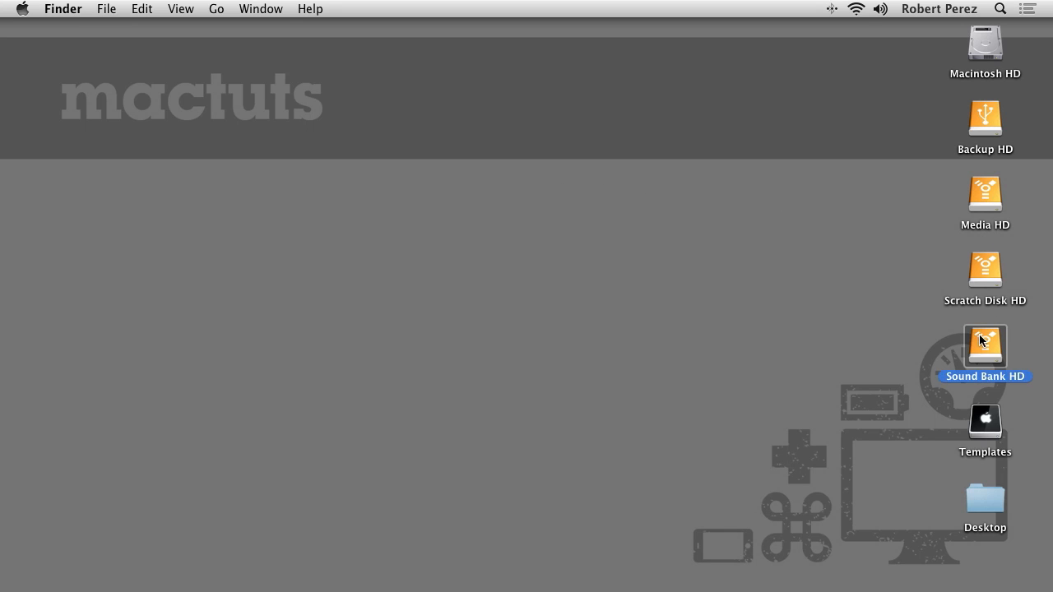
double_click(984, 345)
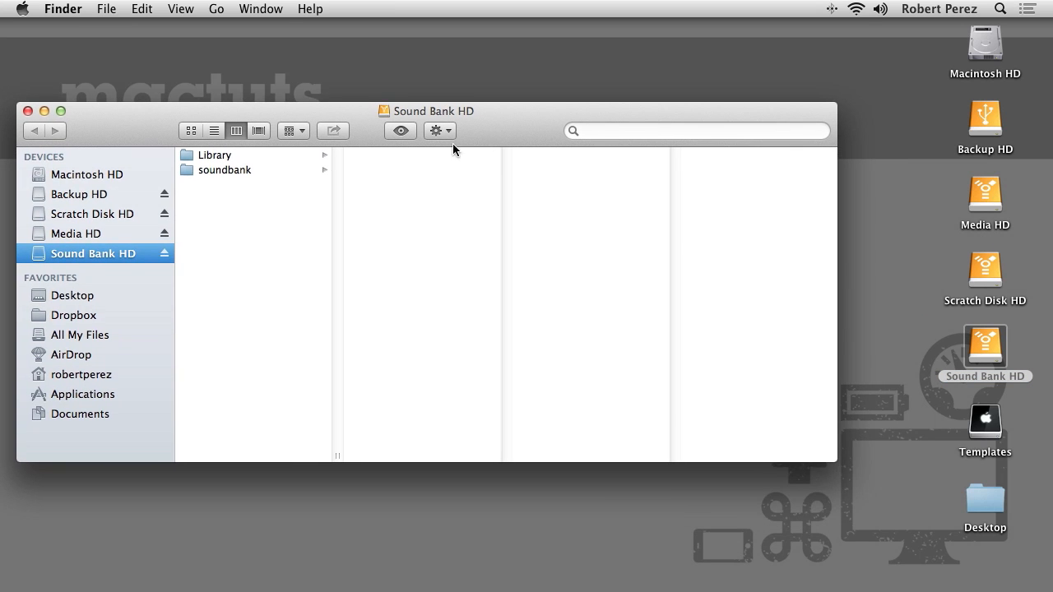
click(226, 169)
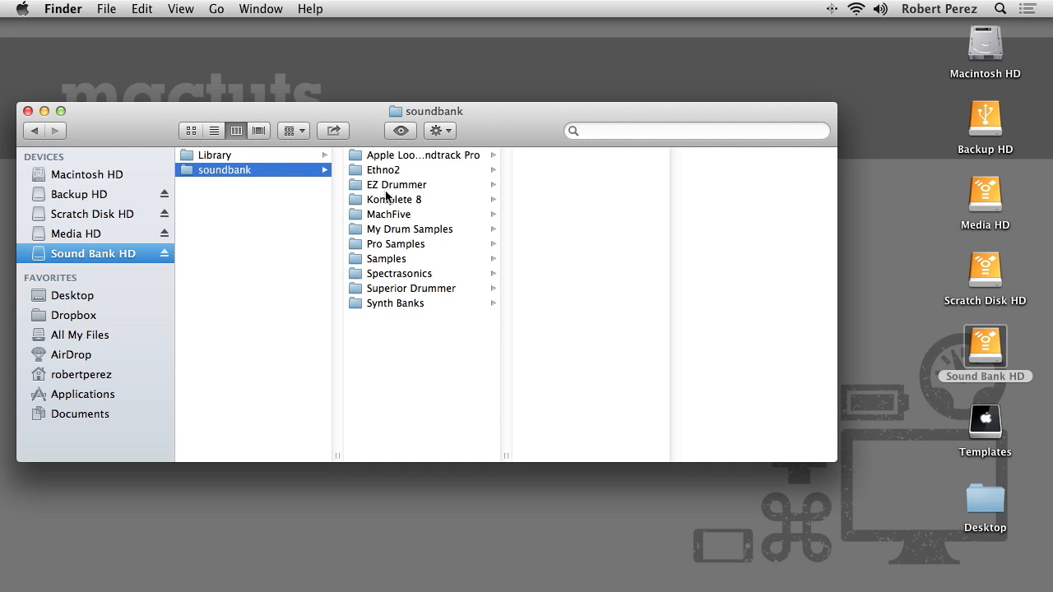
click(410, 228)
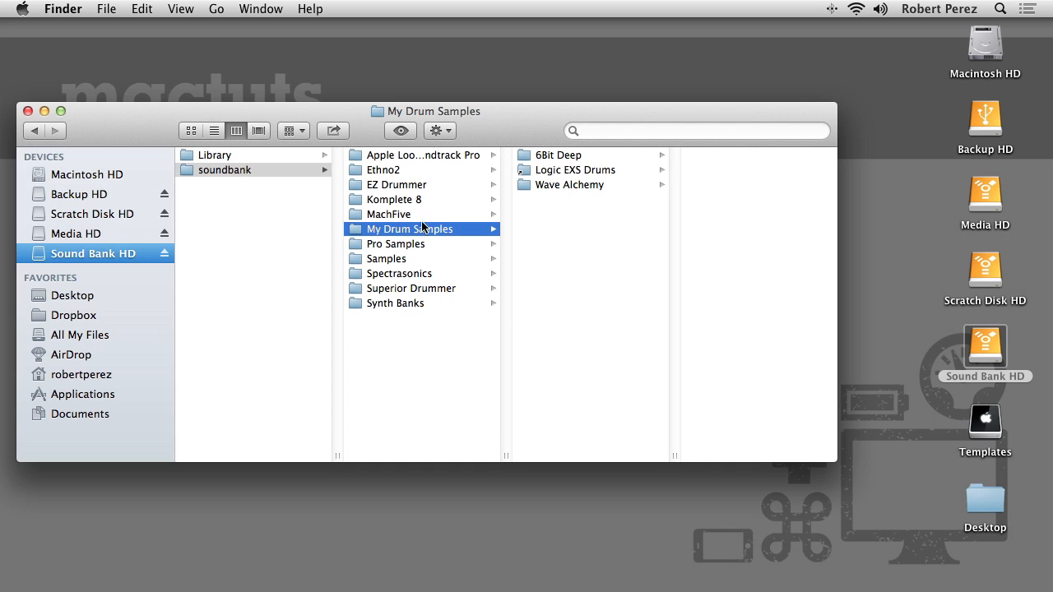
click(558, 155)
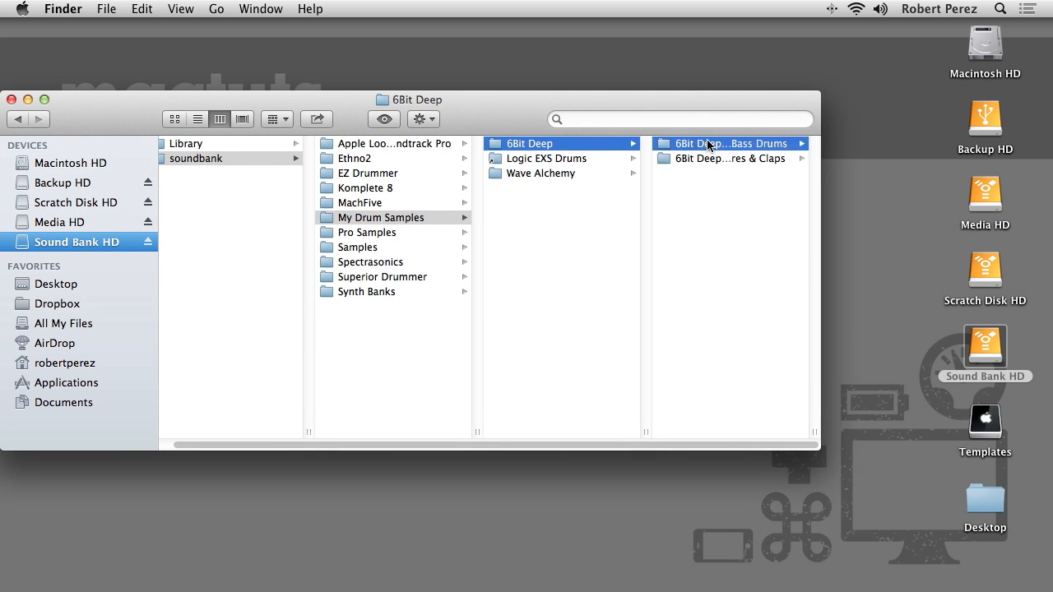
click(715, 143)
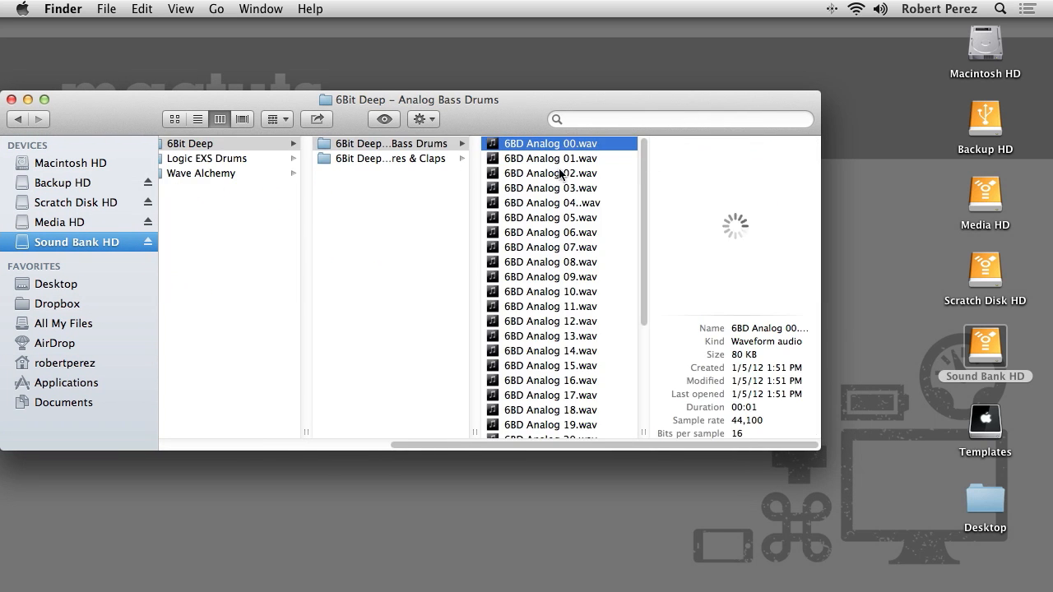
Red-label samples 00, 02, 03 and 05, then return to Sound Bank HD's top level.
click(551, 188)
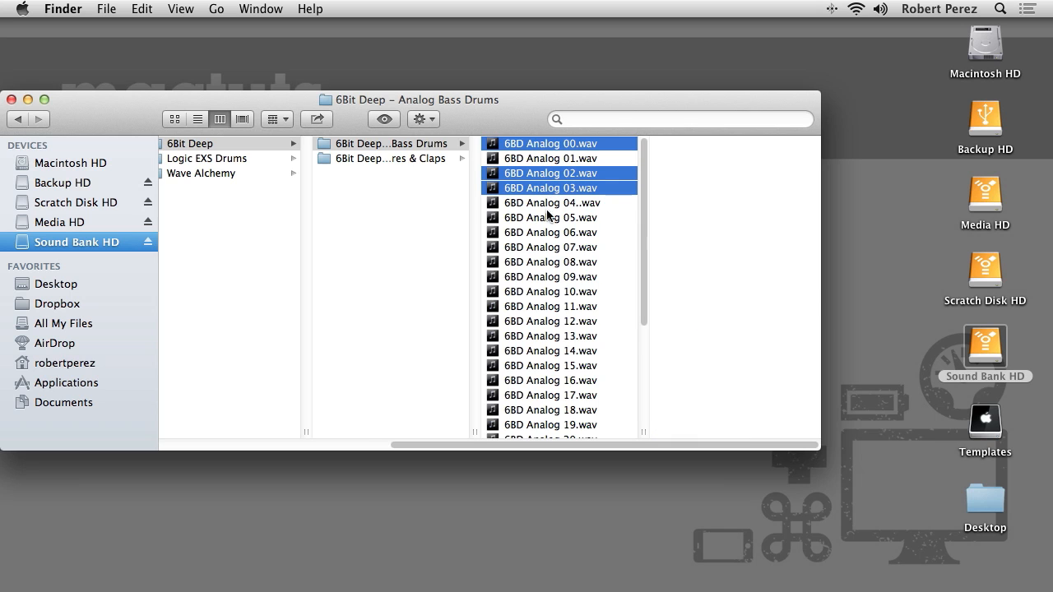
click(550, 218)
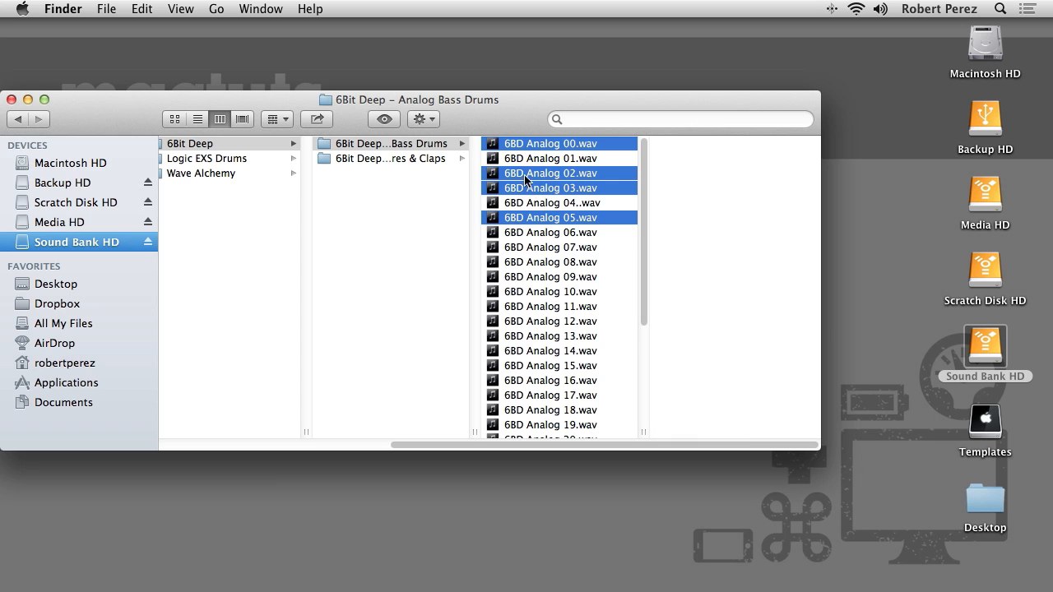
right_click(550, 179)
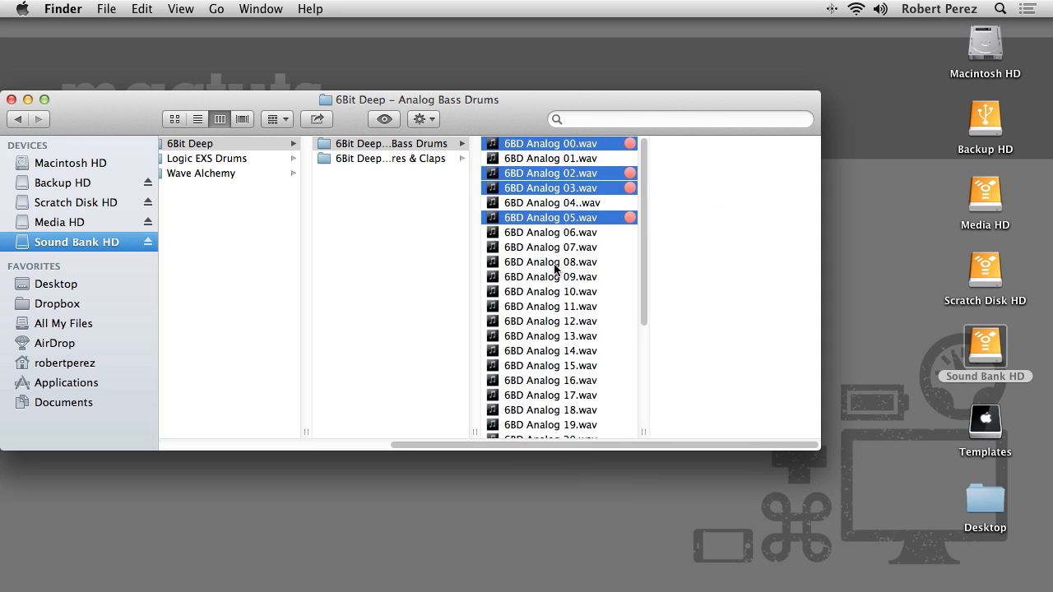
click(550, 232)
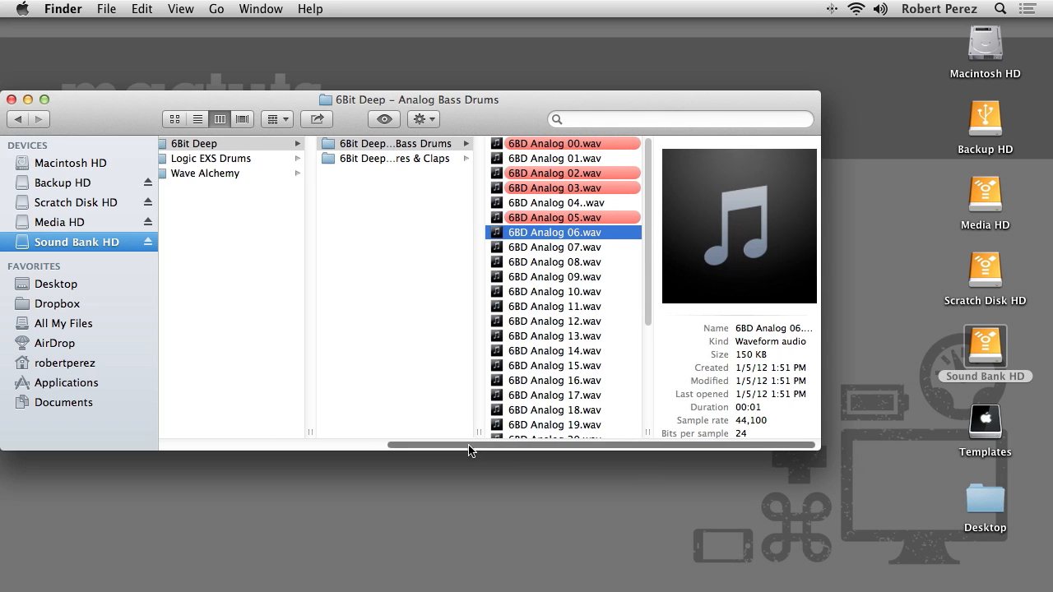
click(93, 234)
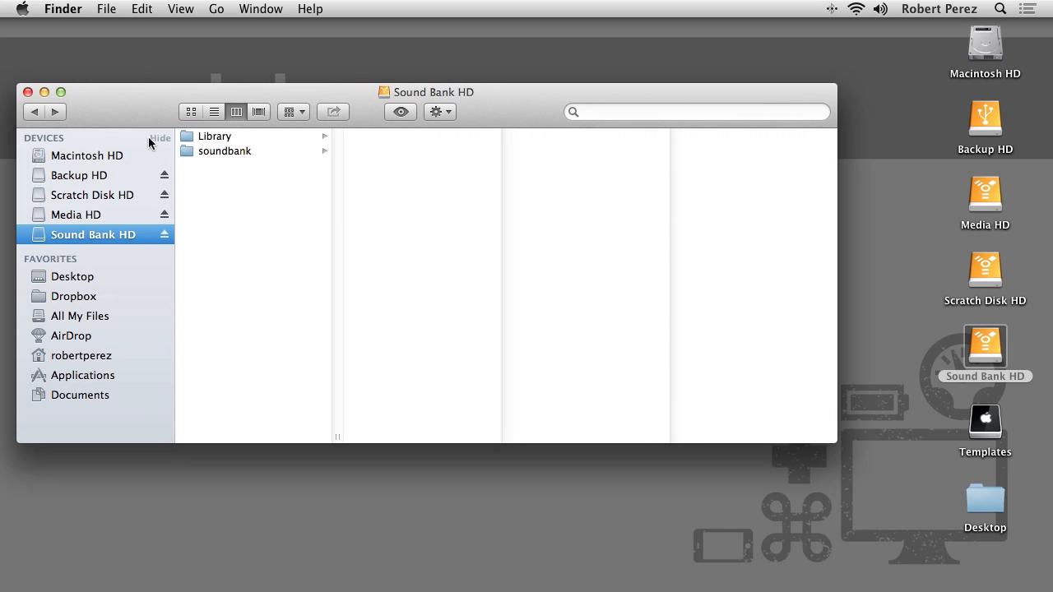
Search for 'aud', limit it to Sound Bank HD, and add another rule.
text(audio)
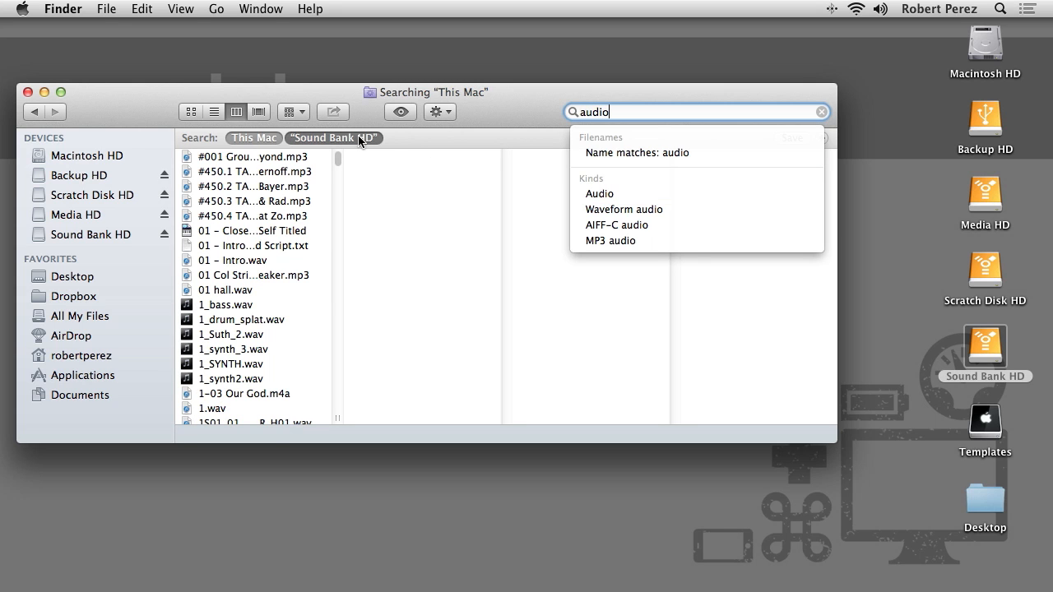
click(334, 137)
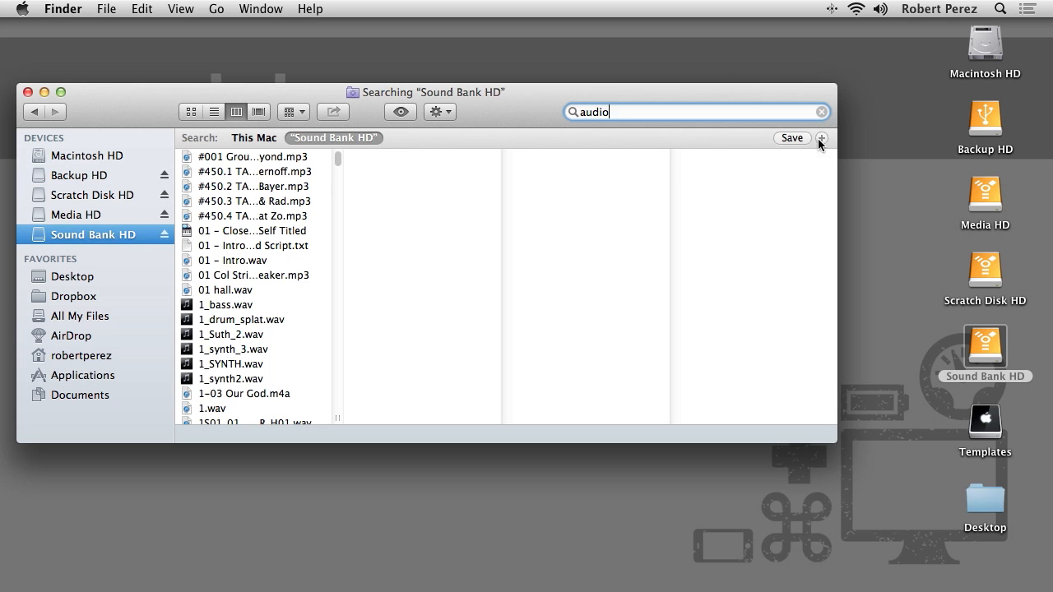
click(821, 137)
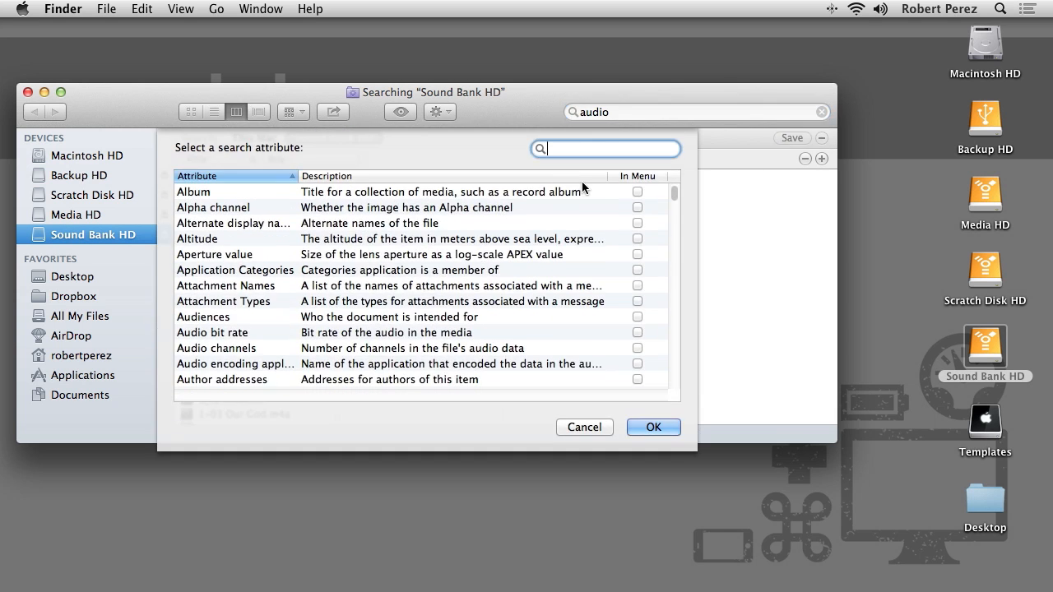
Add a File label rule set to red so only red-labelled audio files are listed.
text(file l)
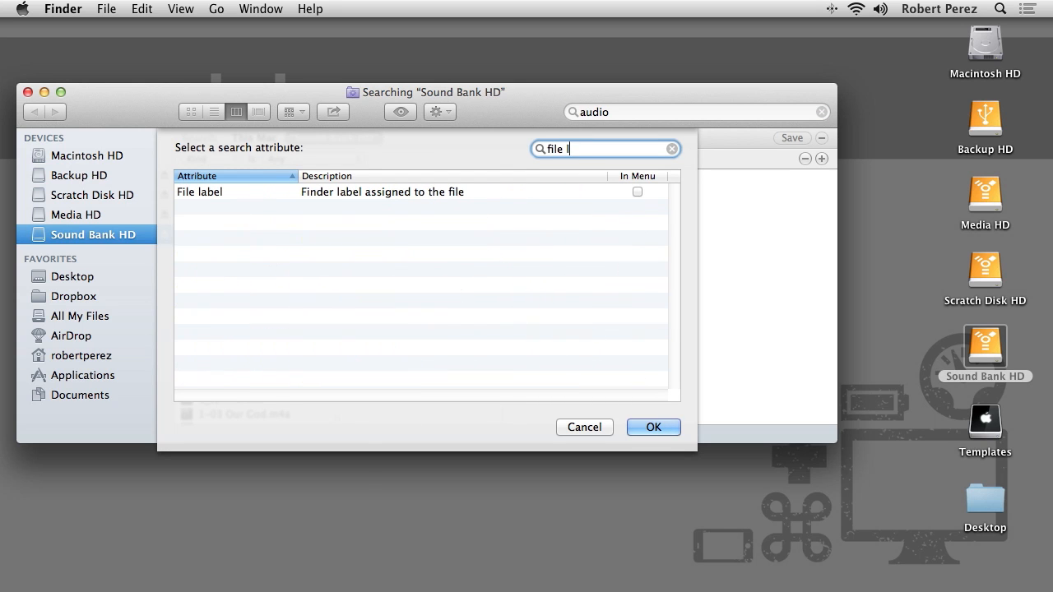
text(abel)
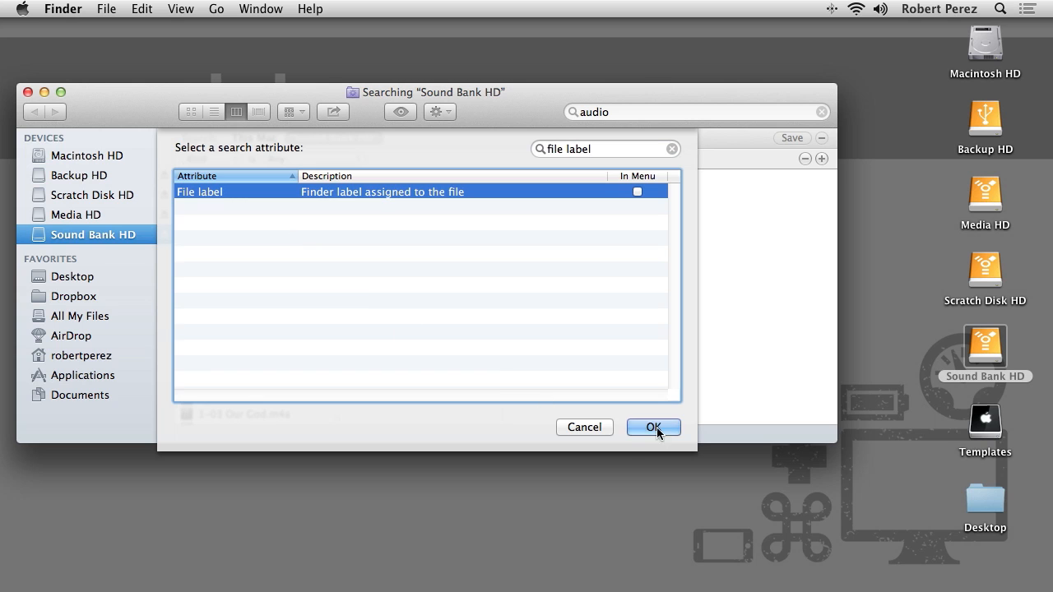
click(653, 427)
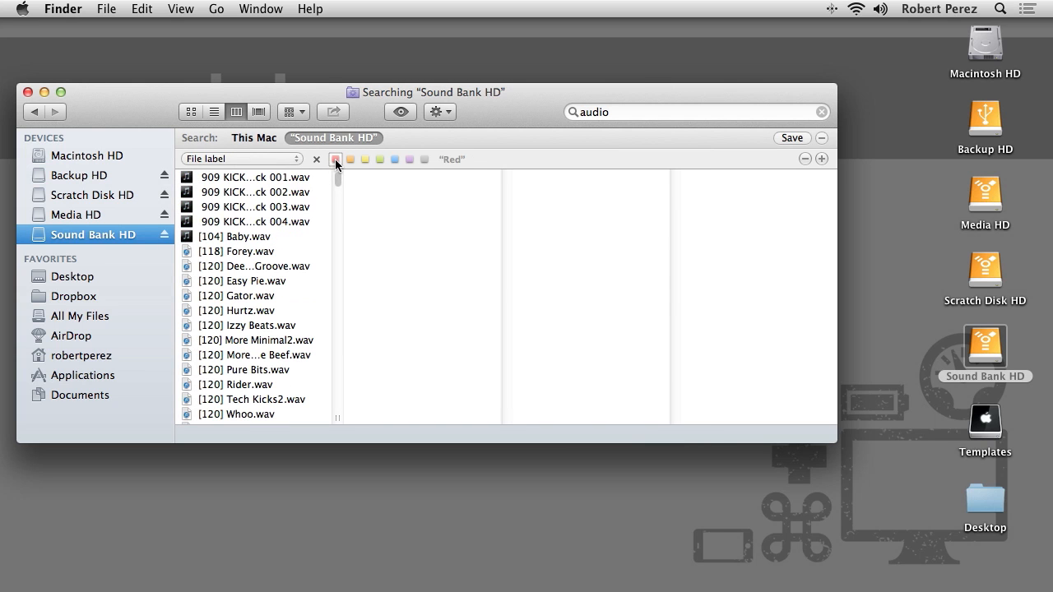
click(336, 158)
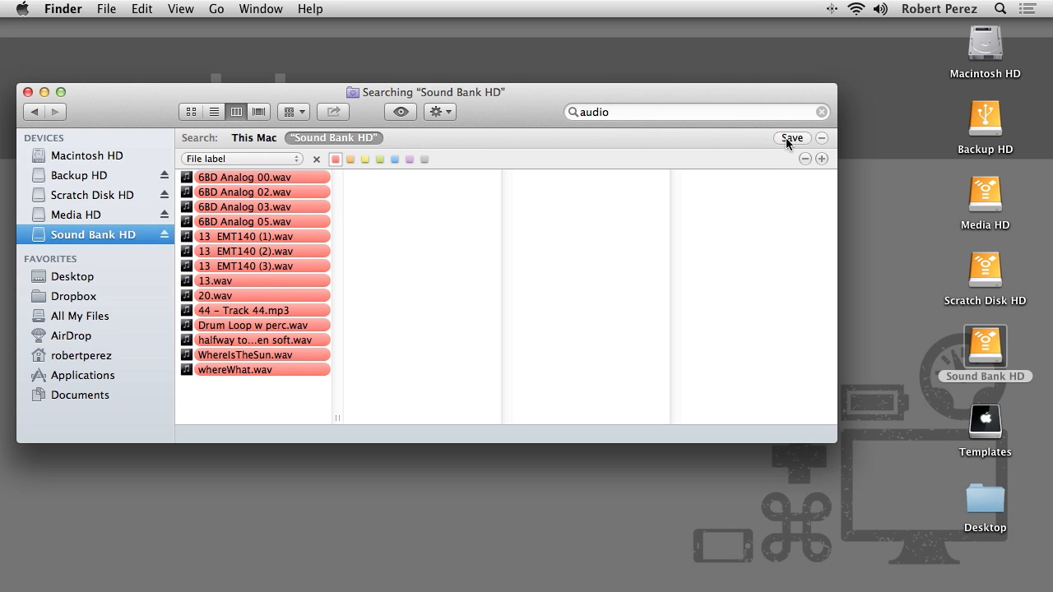
Save the search as Smart Folder 'Sounds I Like' stored on Sound Bank HD, added to the sidebar.
click(791, 138)
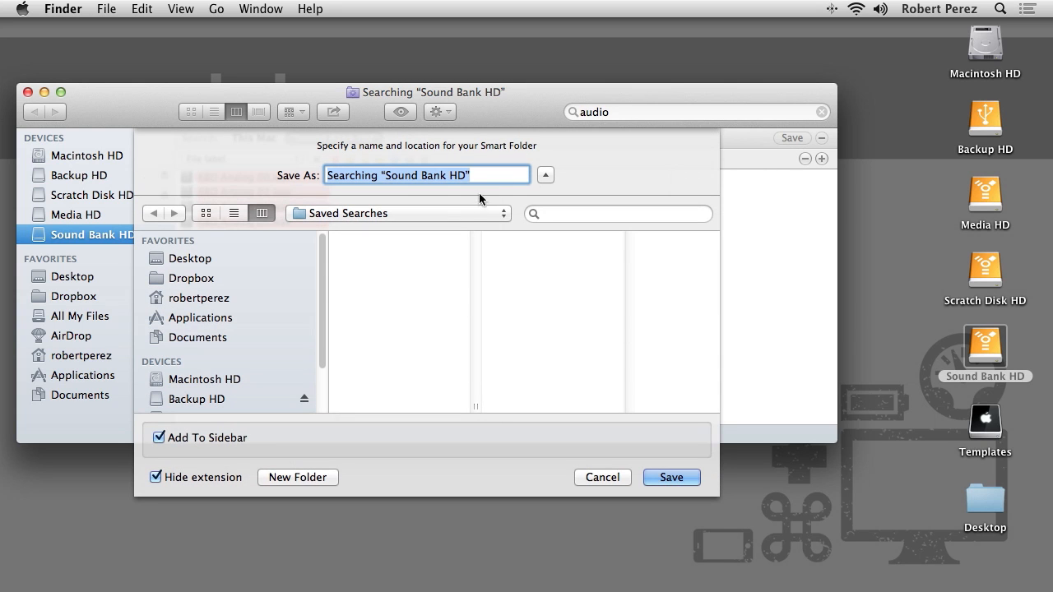
mouse_move(466, 197)
text(Sounds)
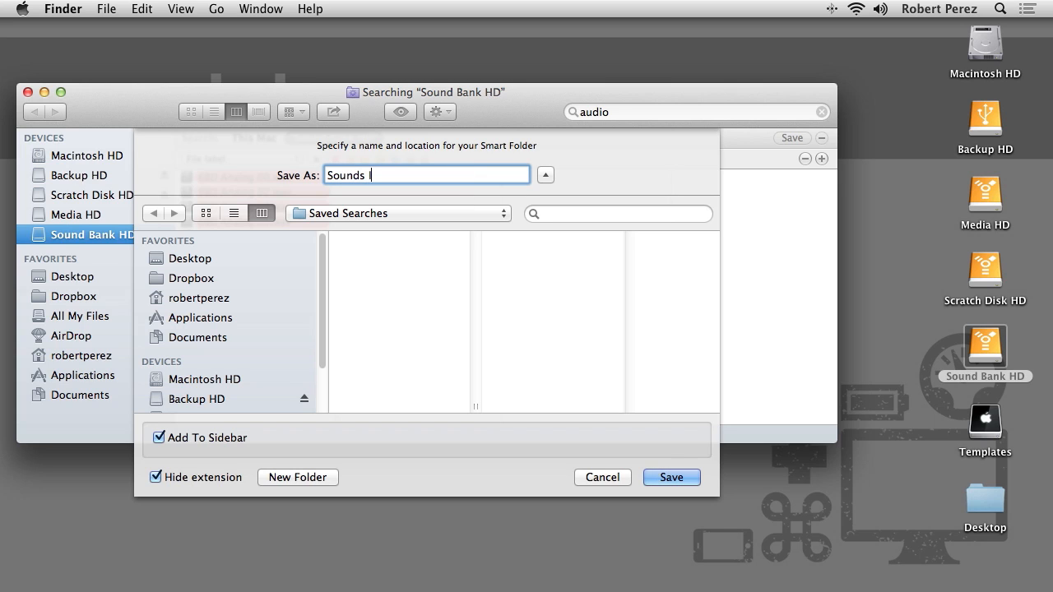
text(Like)
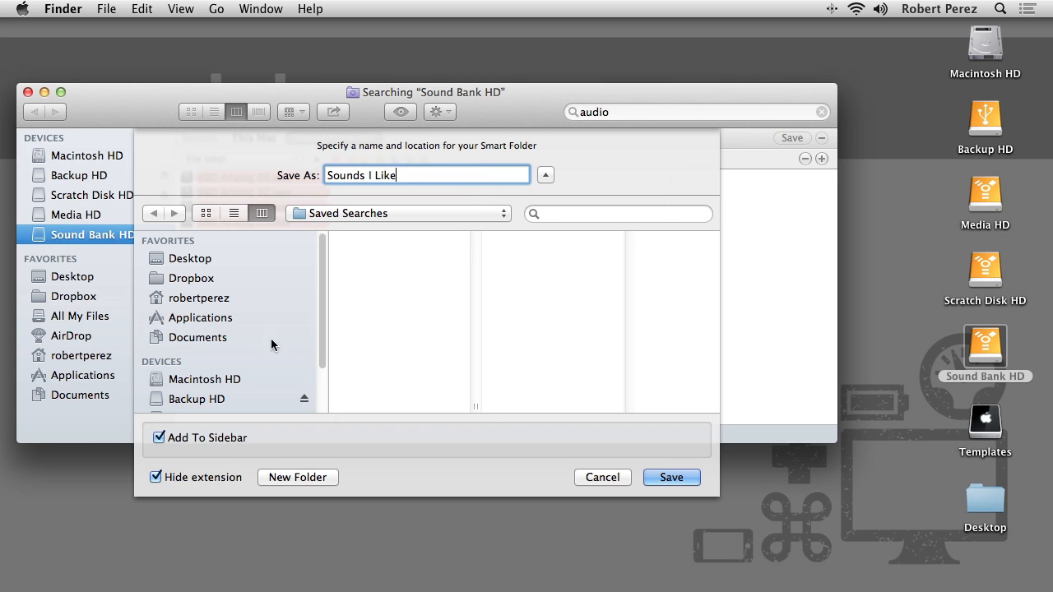
scroll(down, 3)
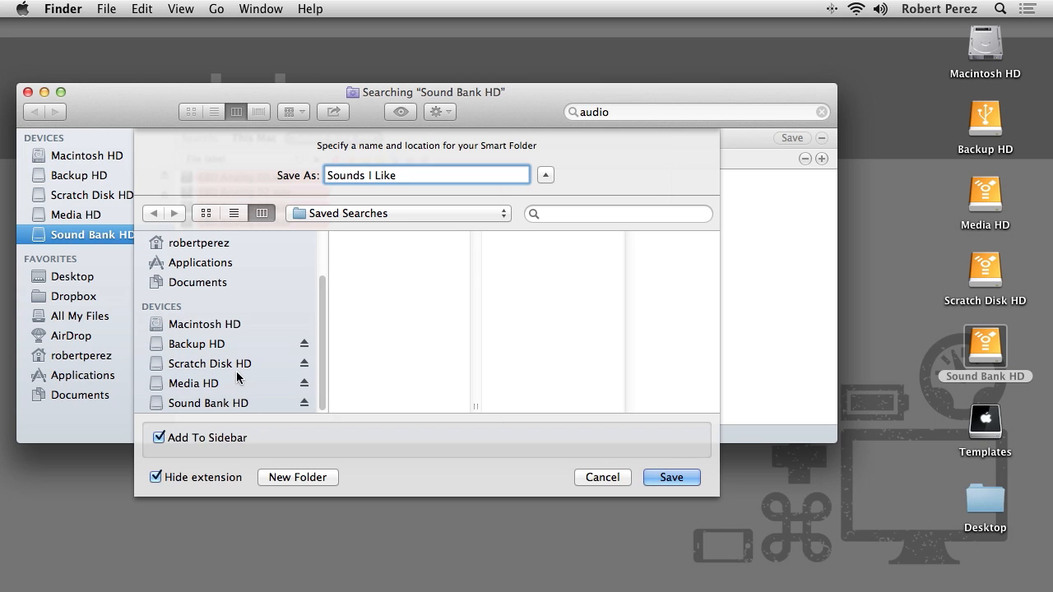
click(210, 403)
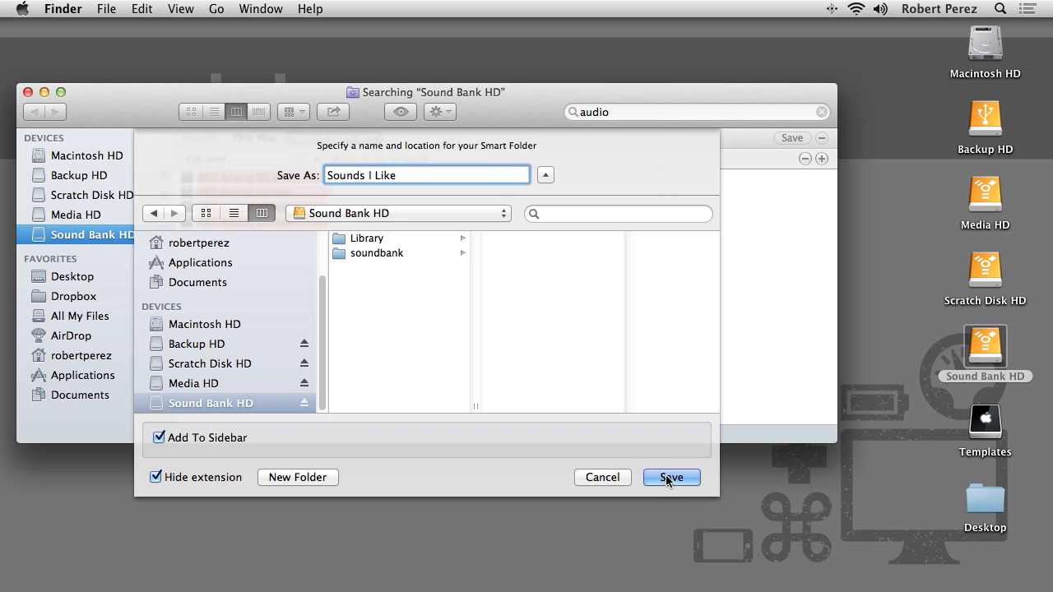
click(671, 477)
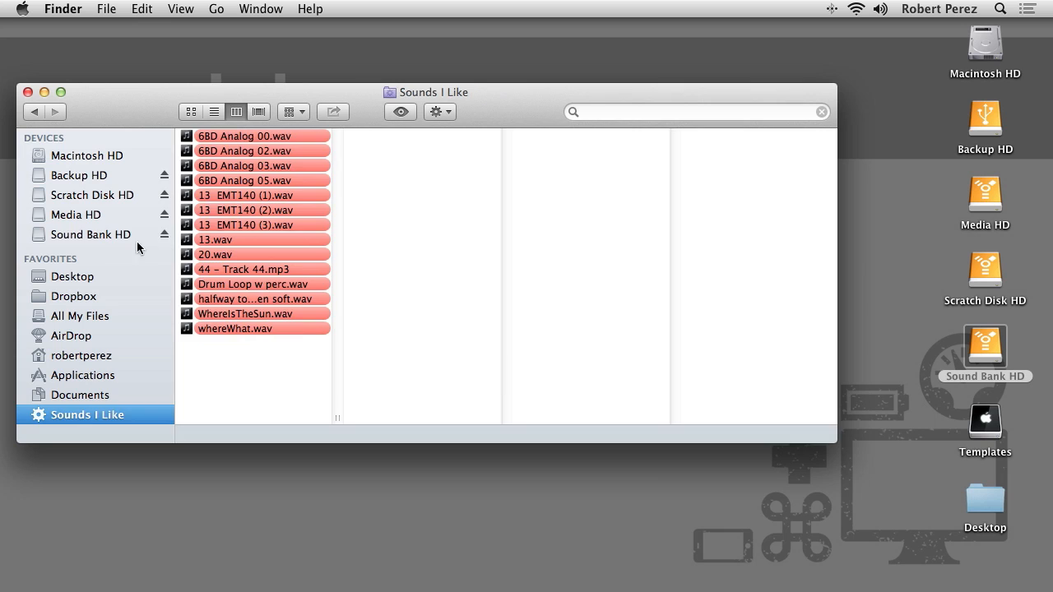
Browse Sound Bank HD to see 'Sounds I Like' beside soundbank, then enter the soundbank folder.
click(93, 234)
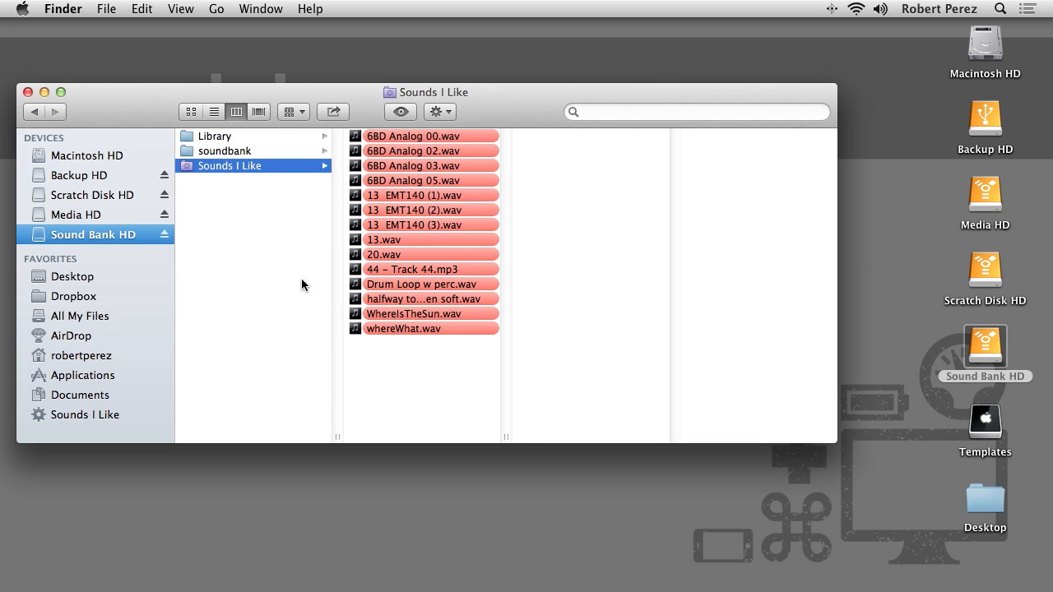
drag(506, 436, 580, 436)
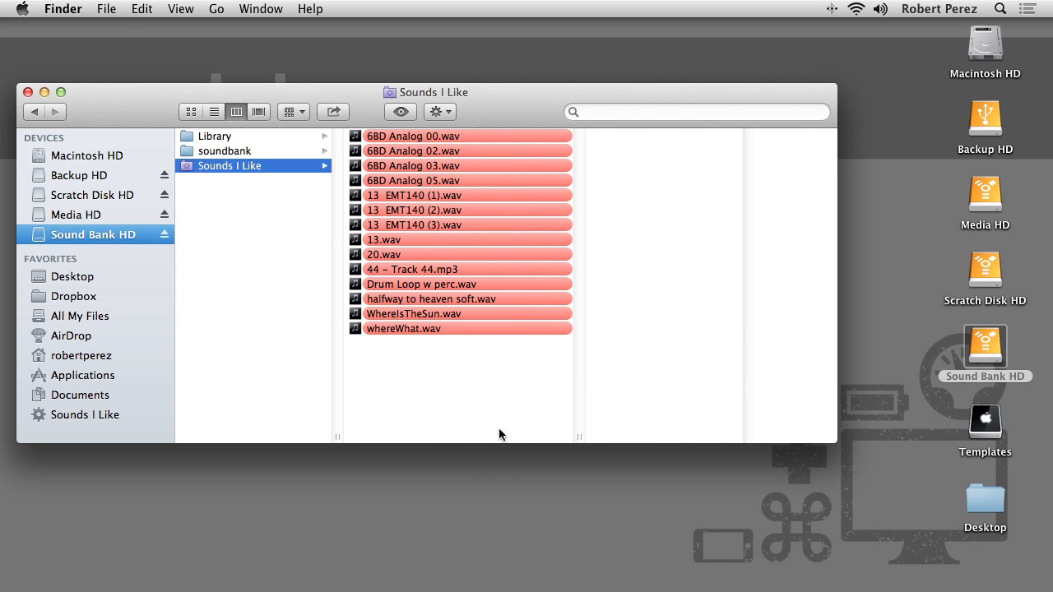
mouse_move(434, 422)
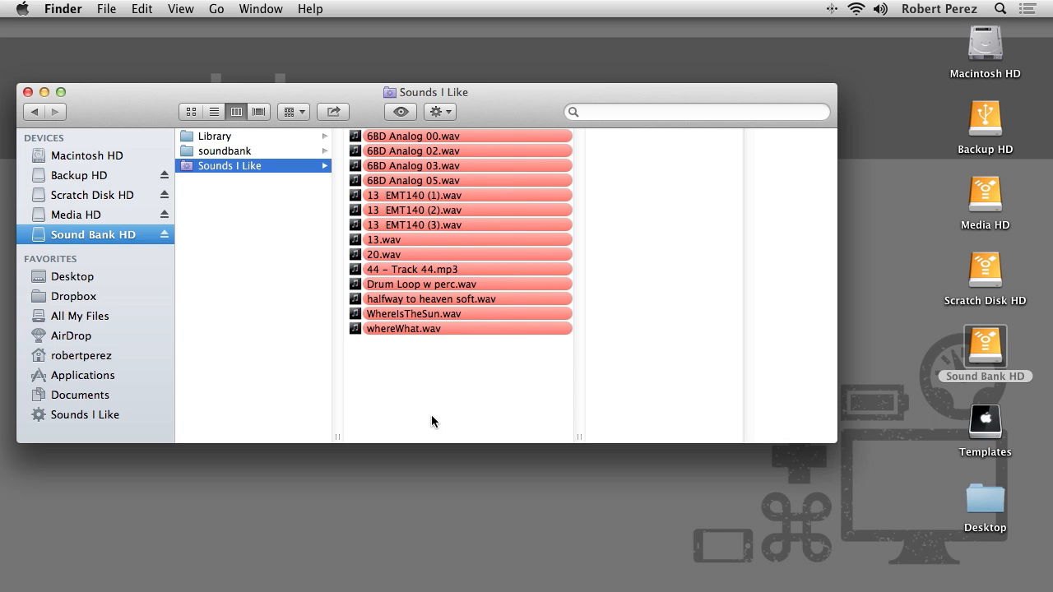
mouse_move(266, 215)
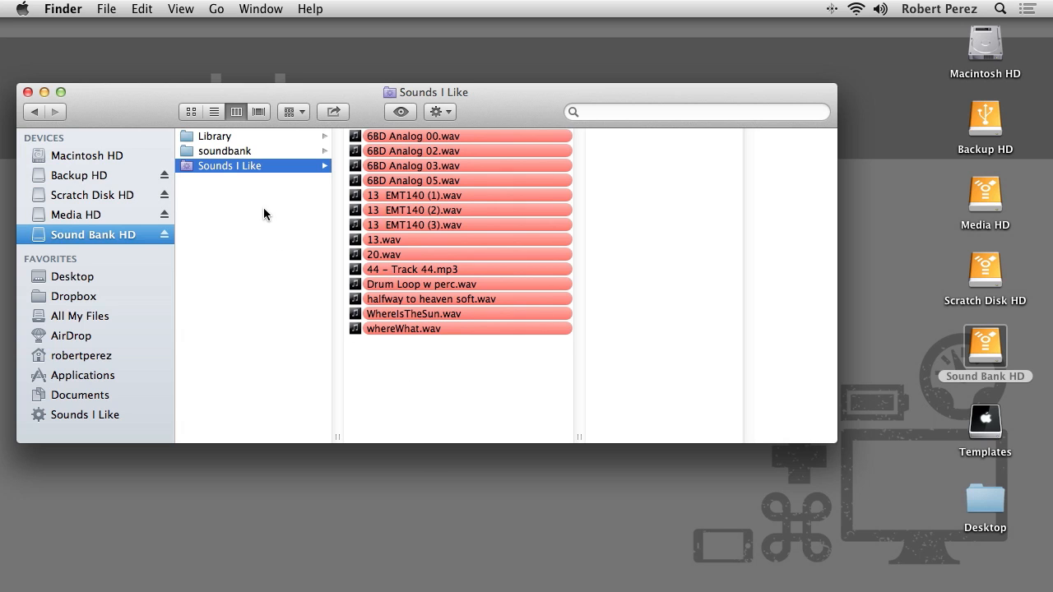
click(225, 150)
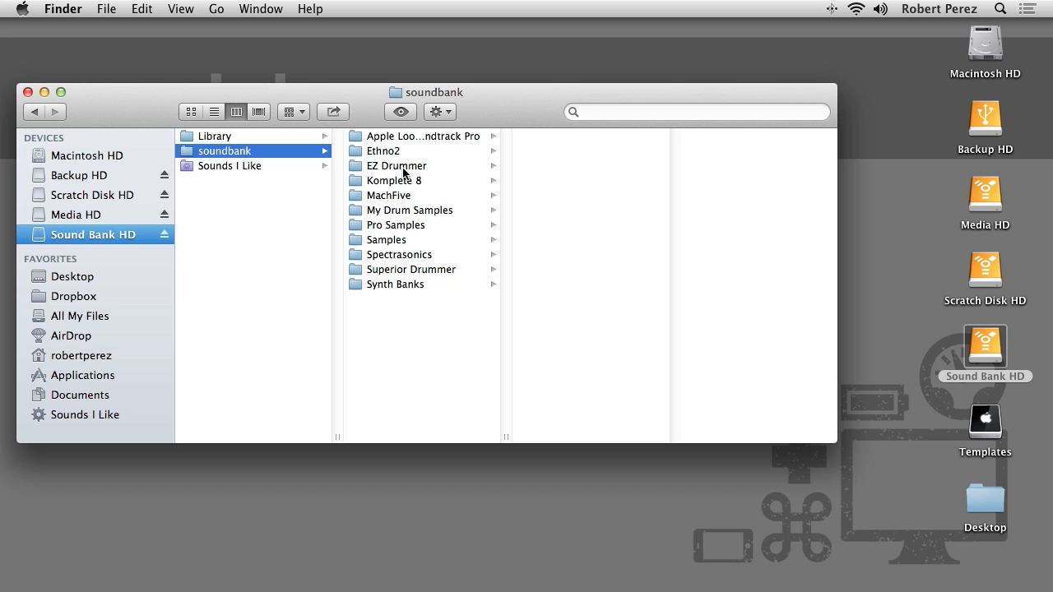
mouse_move(410, 215)
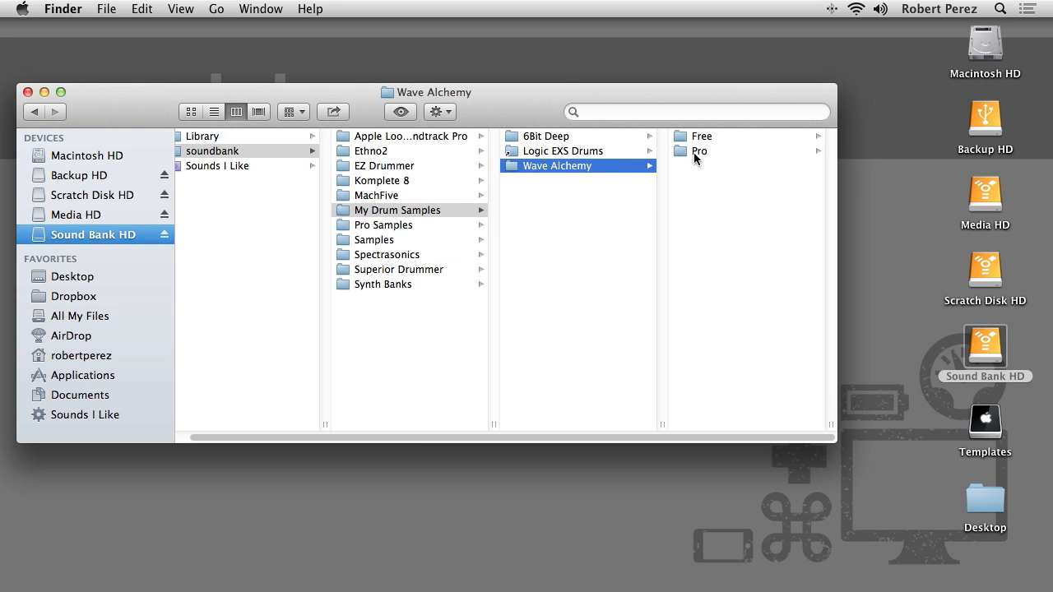
Label the cymbal samples in Wave Alchemy Pro 909 Drums with the red label.
click(543, 150)
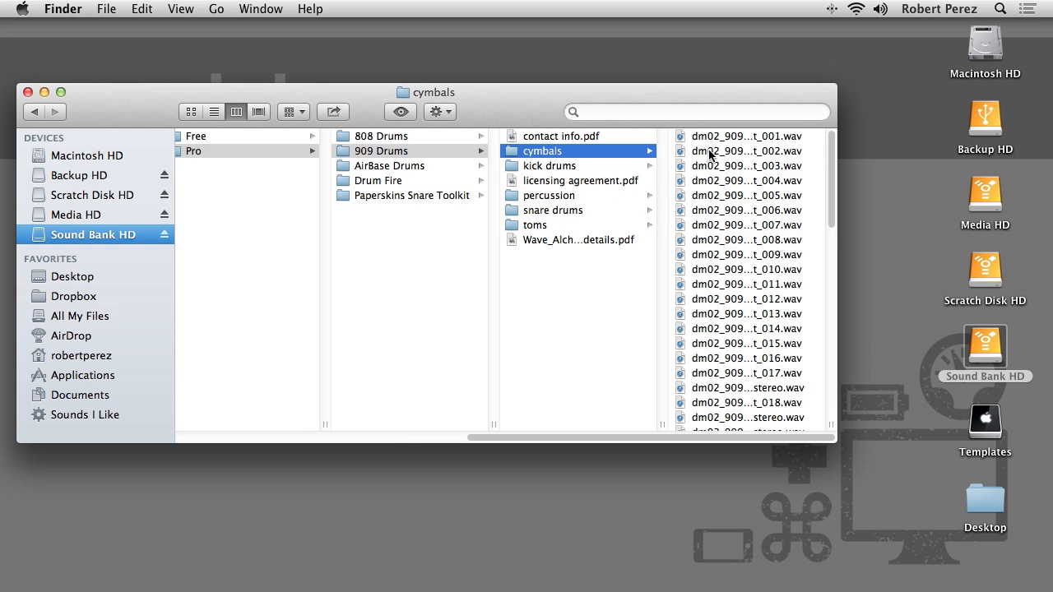
click(580, 150)
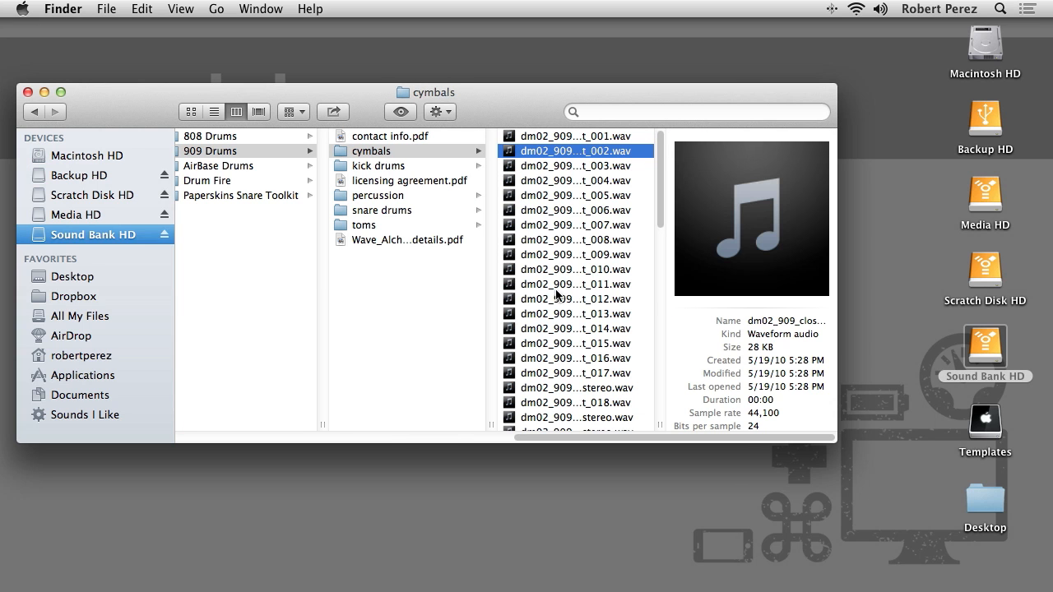
right_click(549, 257)
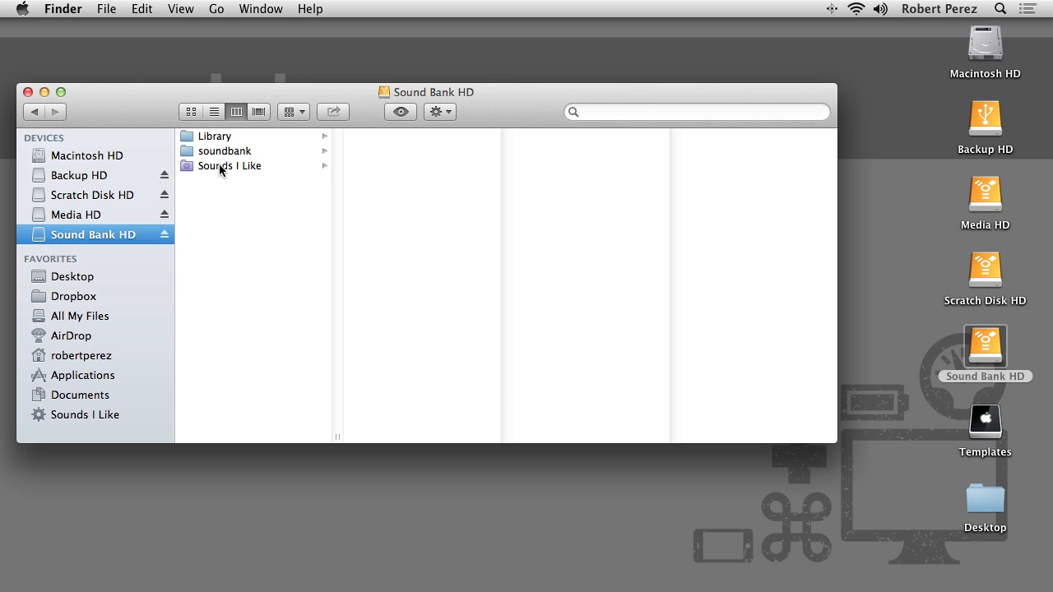
Review 'Sounds I Like' and preview a newly listed dm02_909_closedhat sample.
click(229, 165)
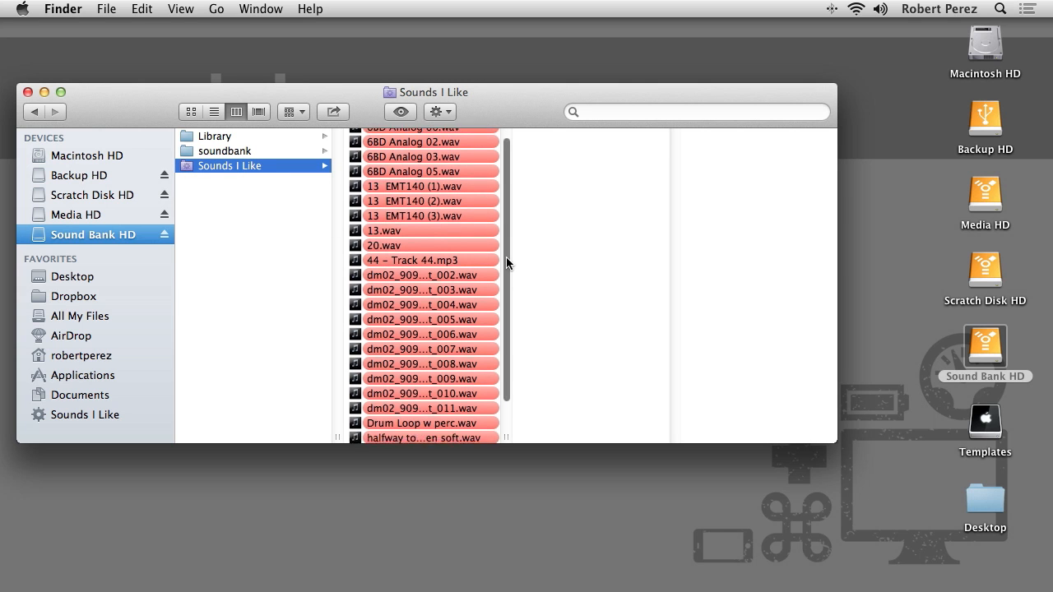
scroll(down, 3)
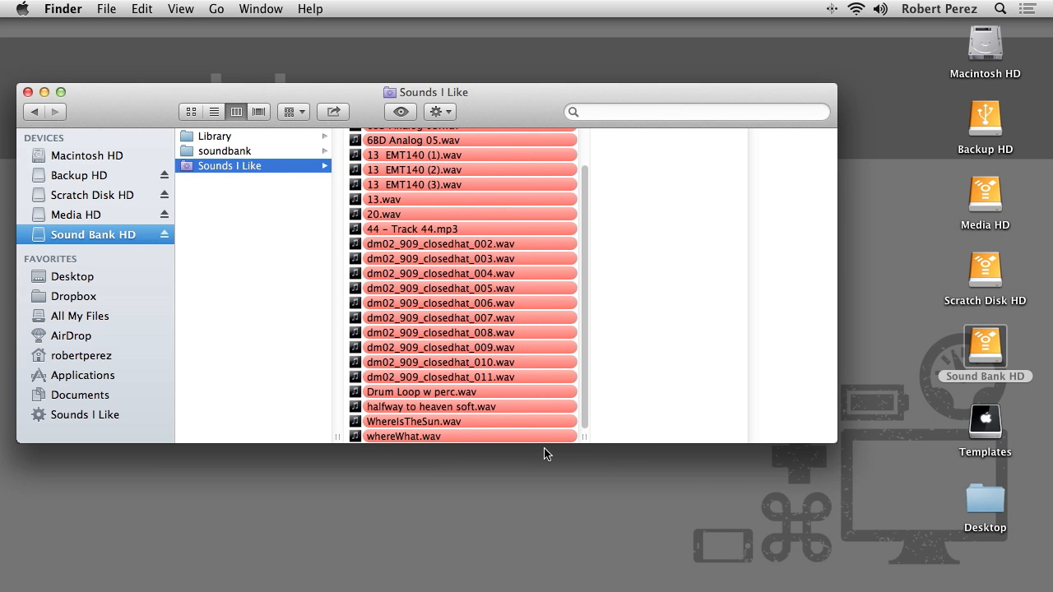
mouse_move(544, 428)
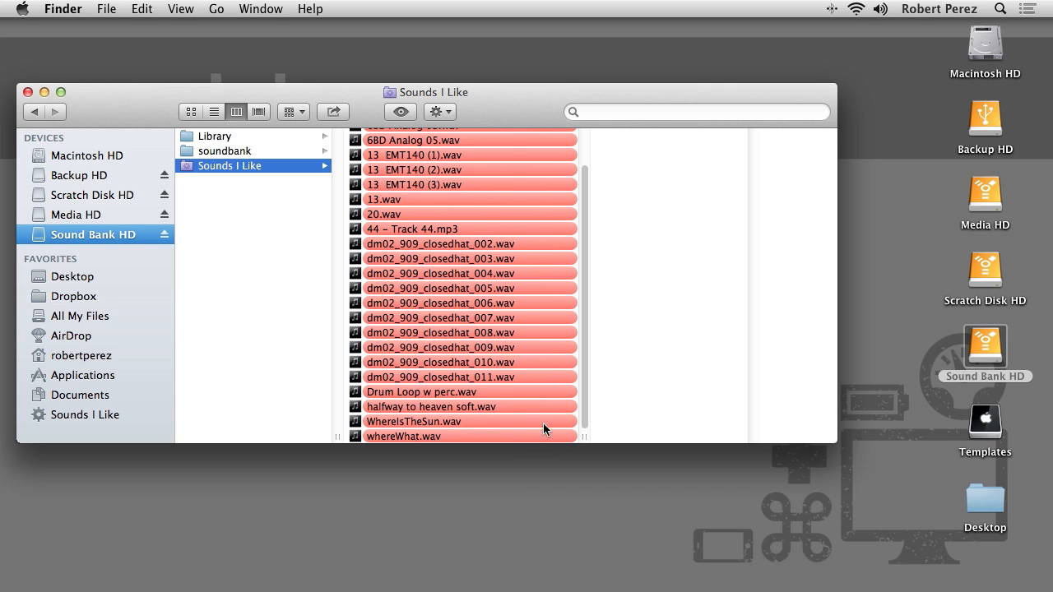
scroll(up, 3)
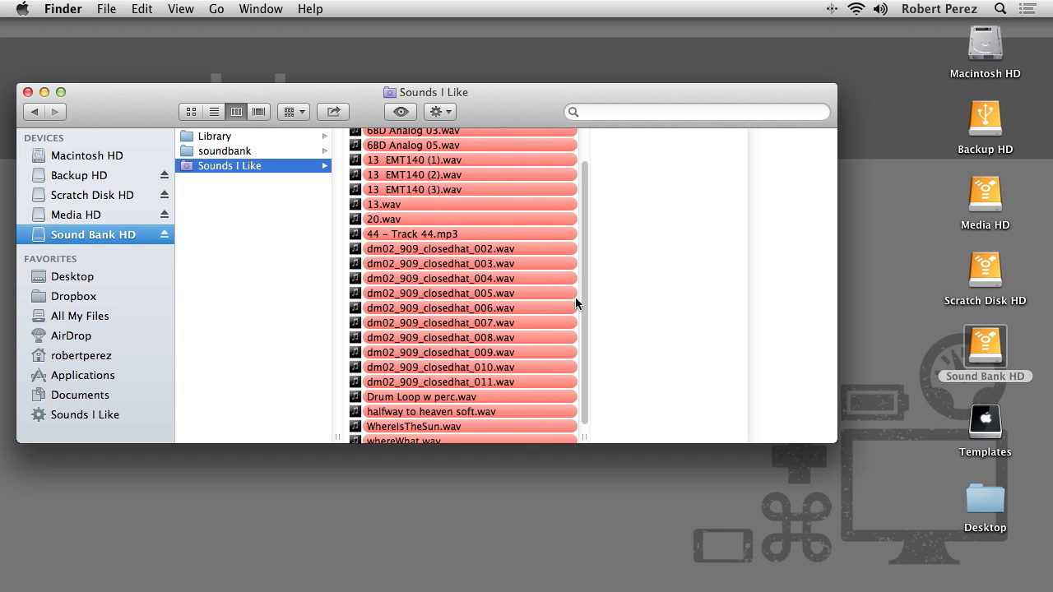
click(441, 293)
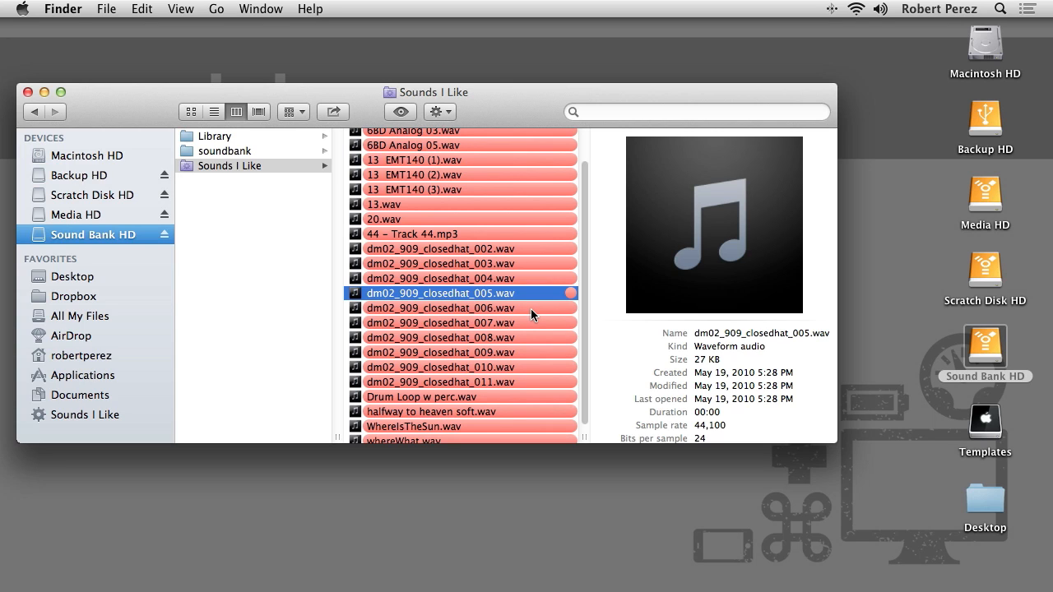
mouse_move(533, 319)
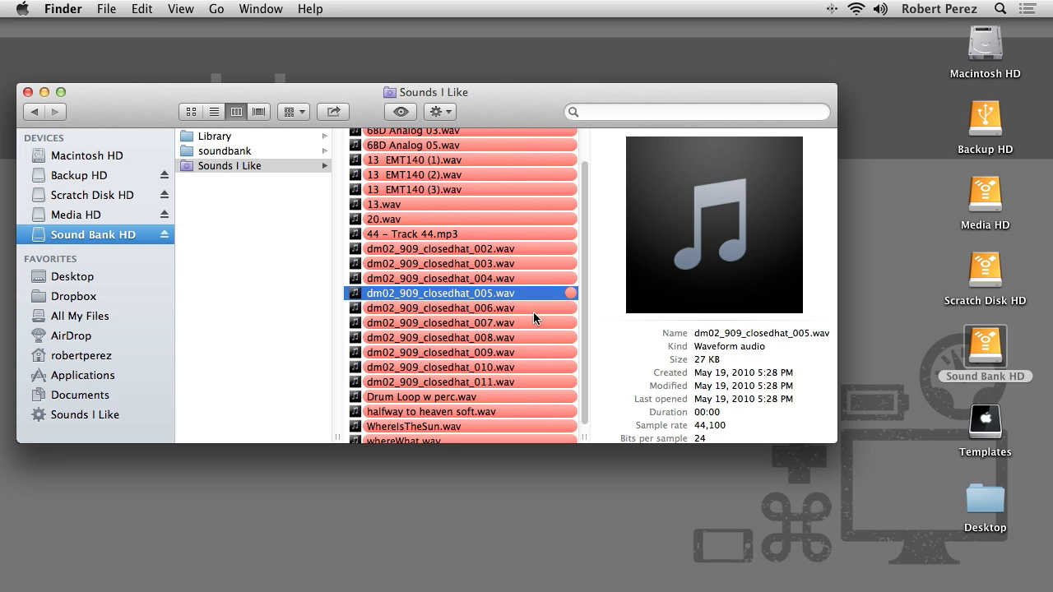
mouse_move(542, 317)
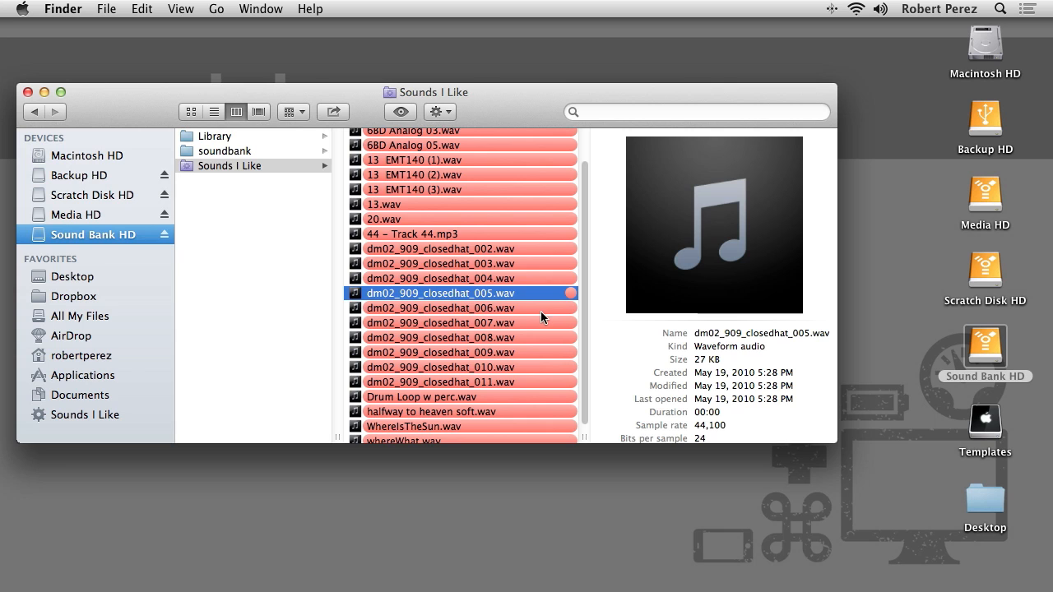
mouse_move(508, 122)
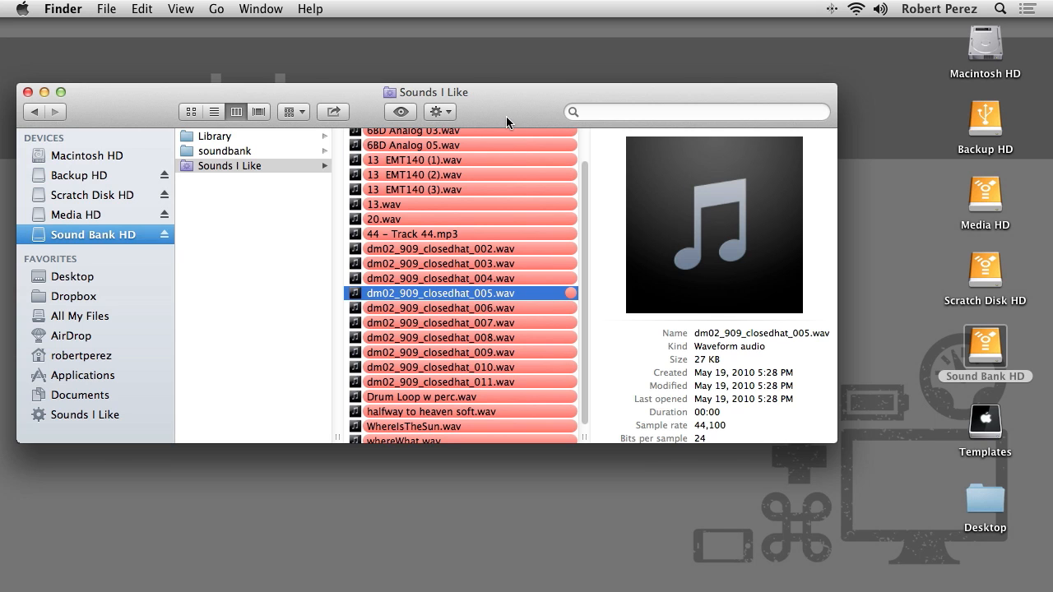